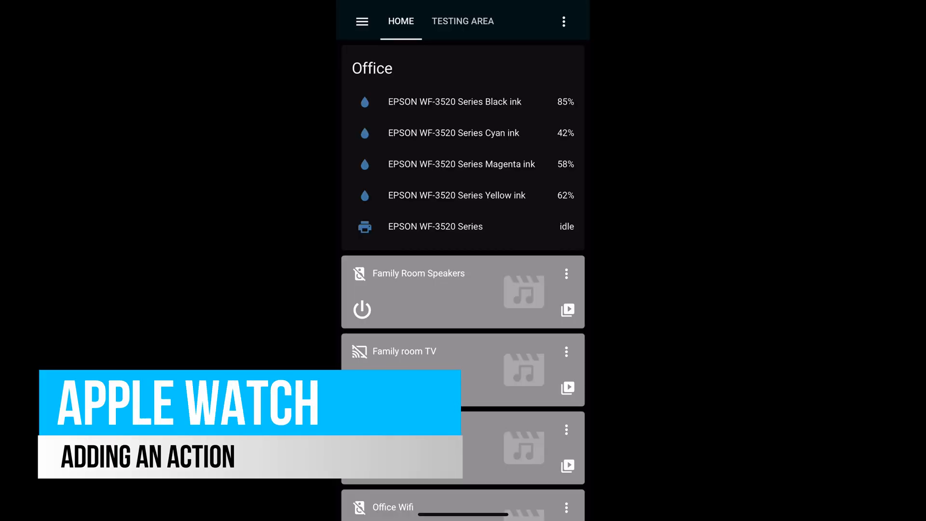
- Navigate through the sidebar to Settings > Companion App > Actions
click(362, 22)
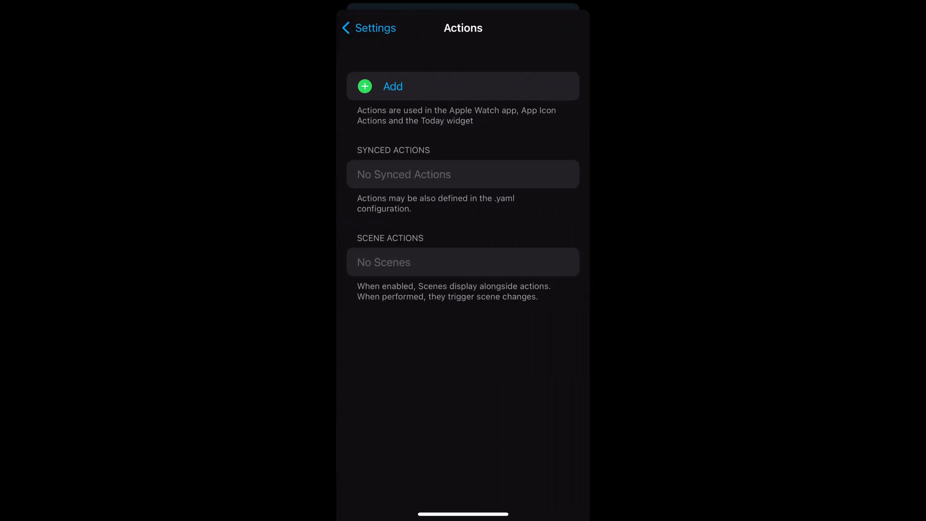
- Add a new watch action named Light with display text 'Front Light'
click(392, 86)
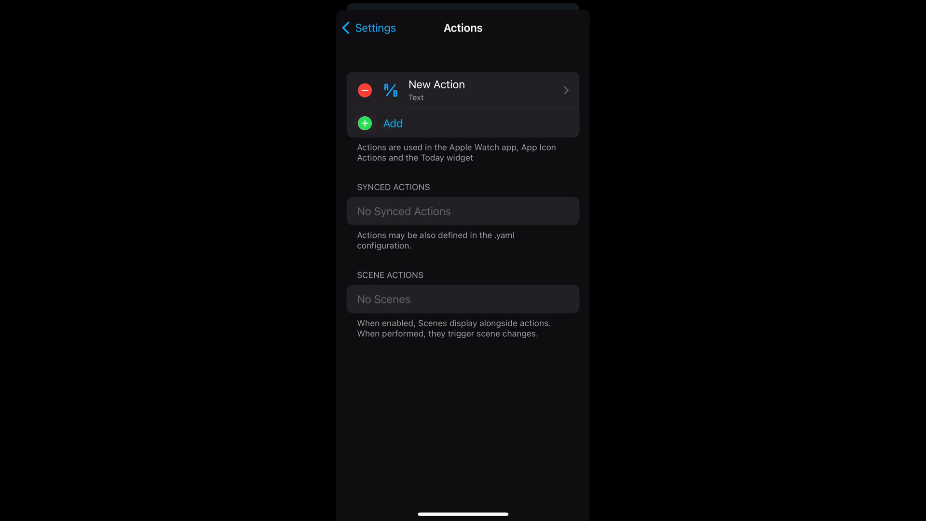
click(463, 90)
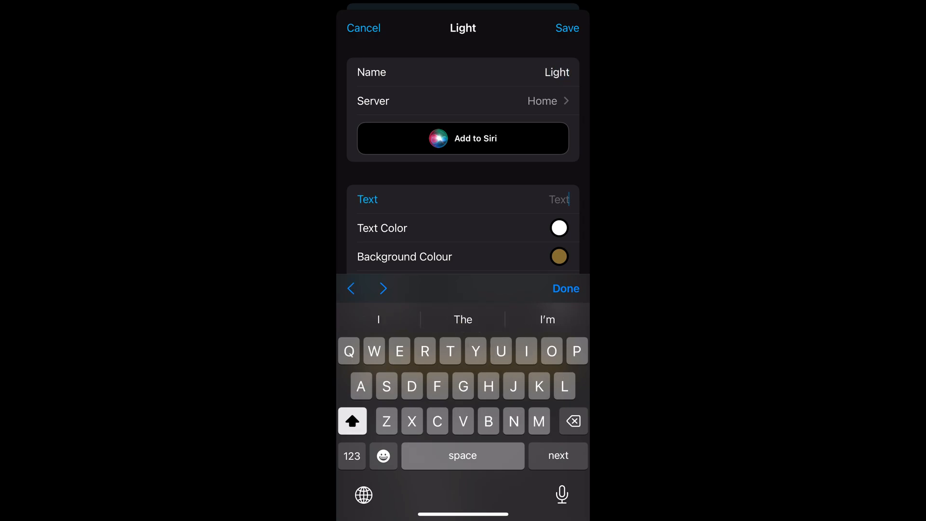
text(Front)
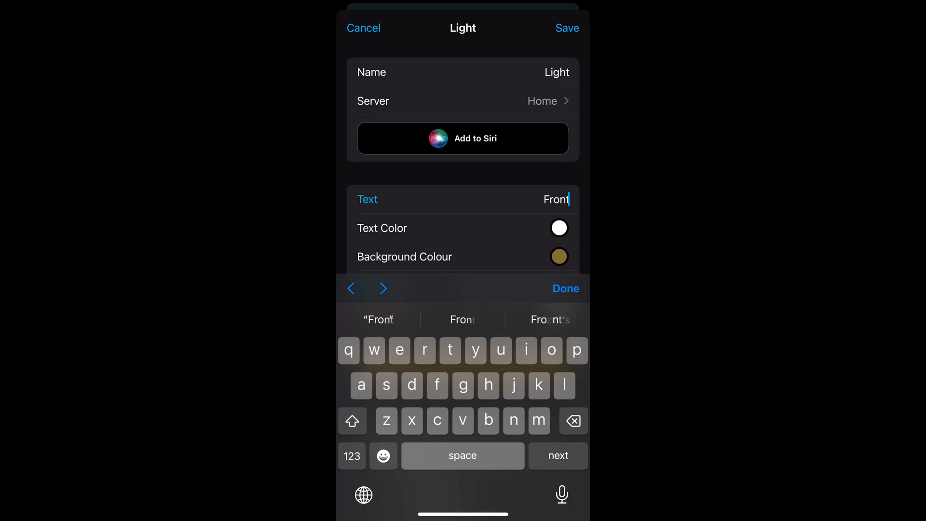
text(L)
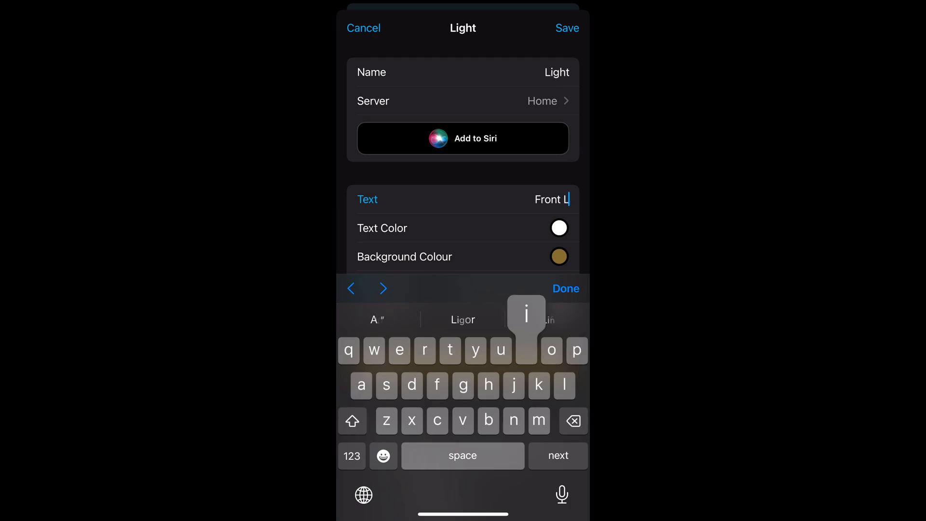
text(ight)
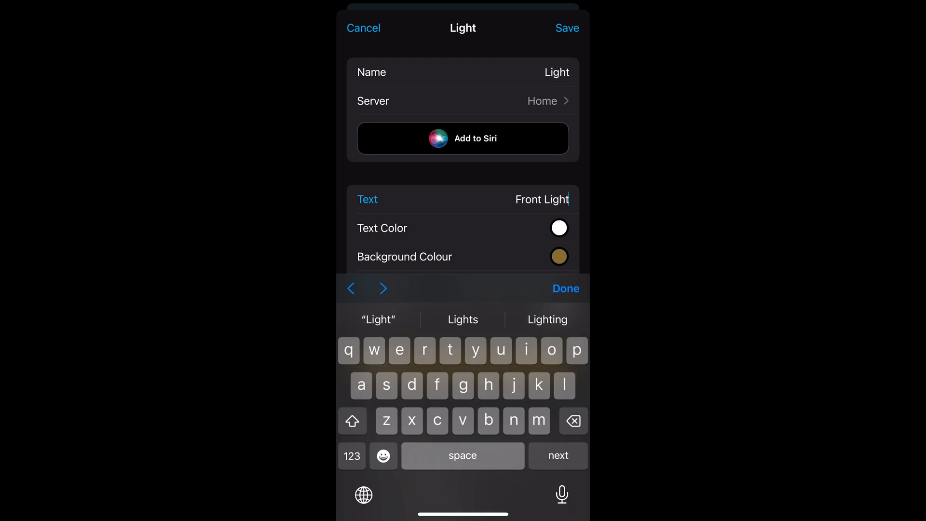
scroll(down, 3)
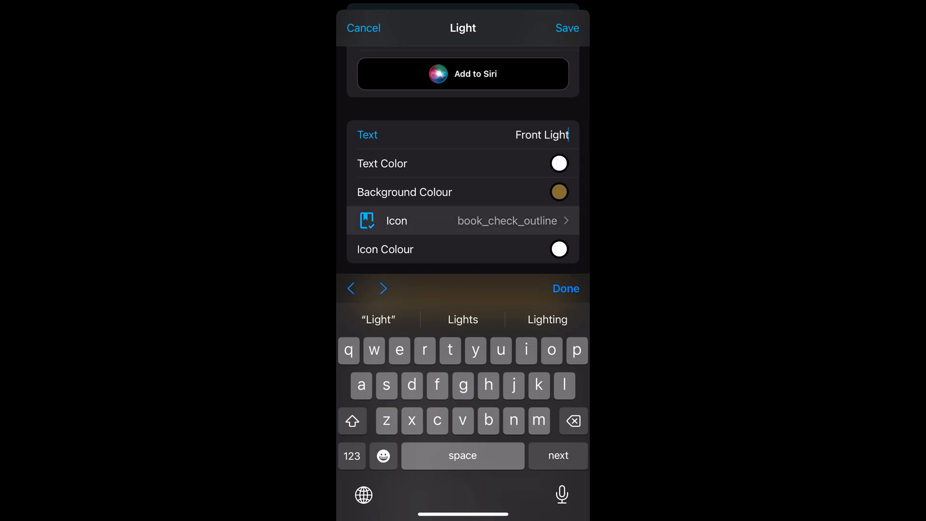
- Give the Light action a toggle_switch icon and red background, then save it
click(507, 221)
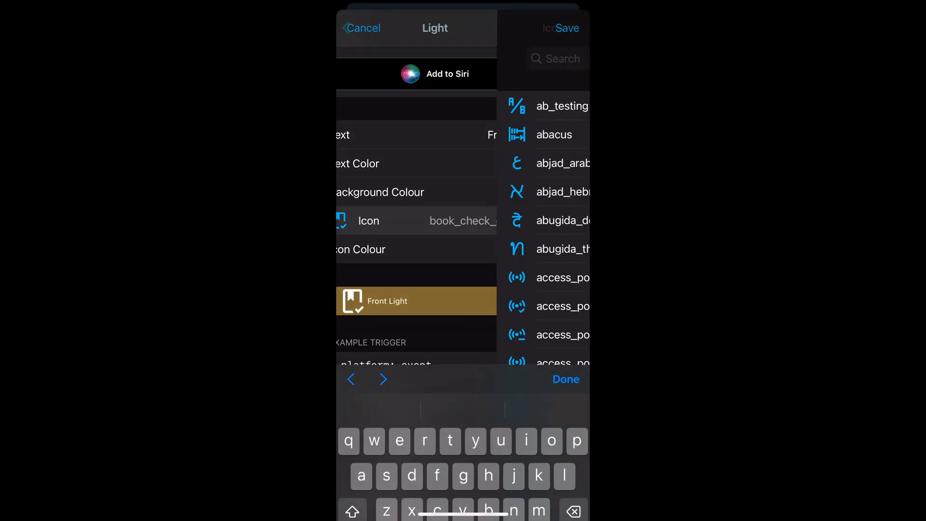
text(Switch)
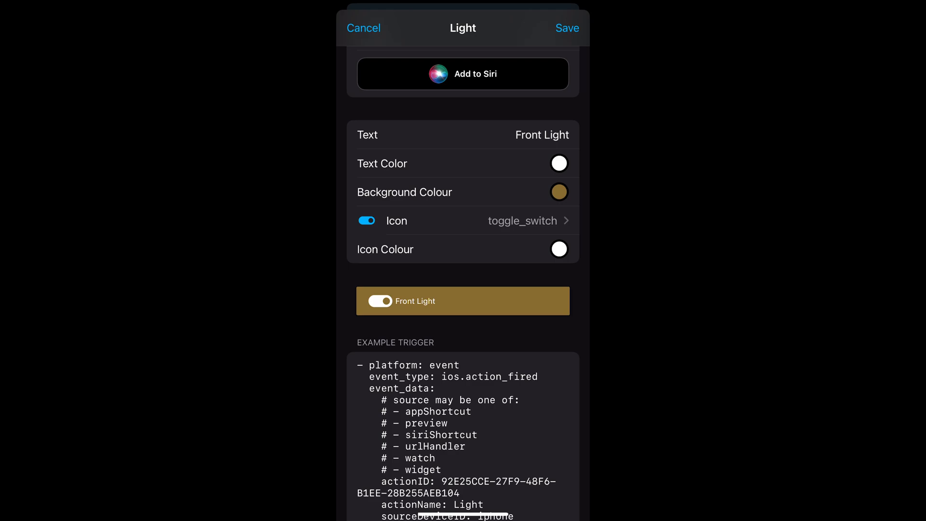
click(559, 192)
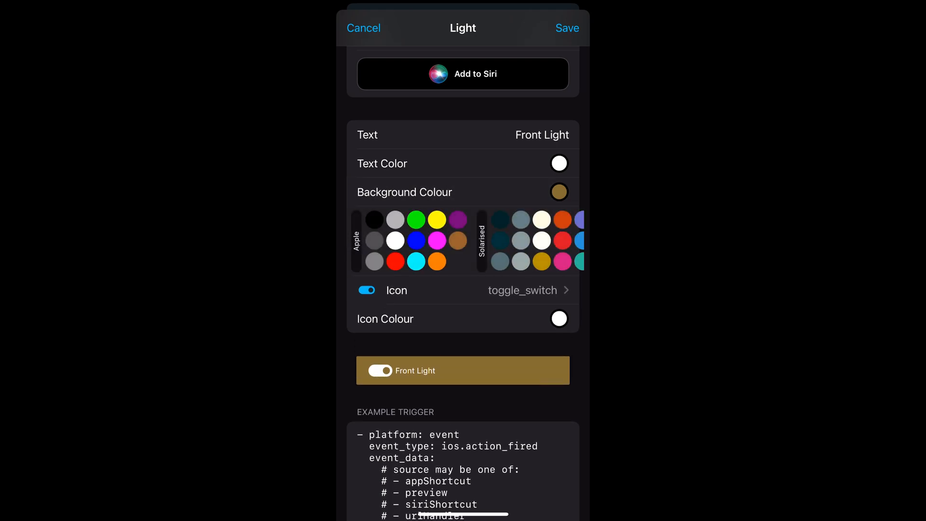
click(396, 261)
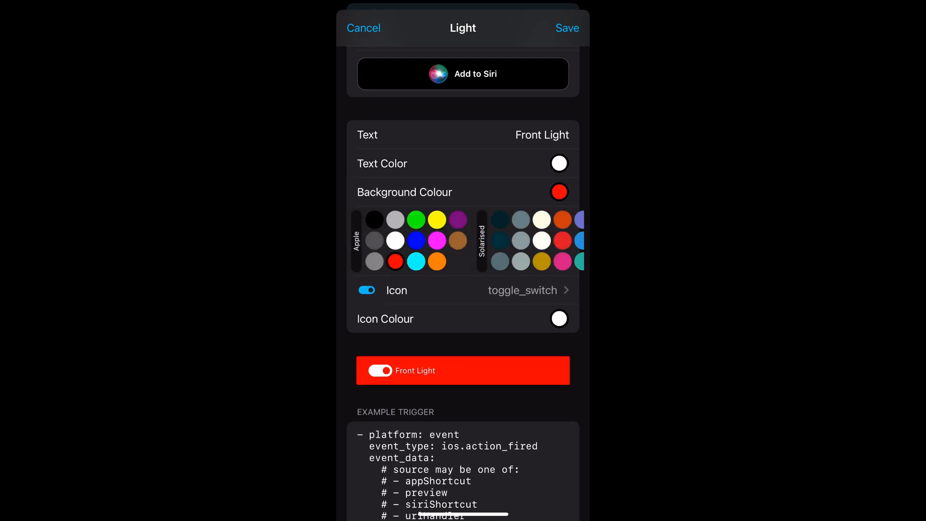
click(566, 28)
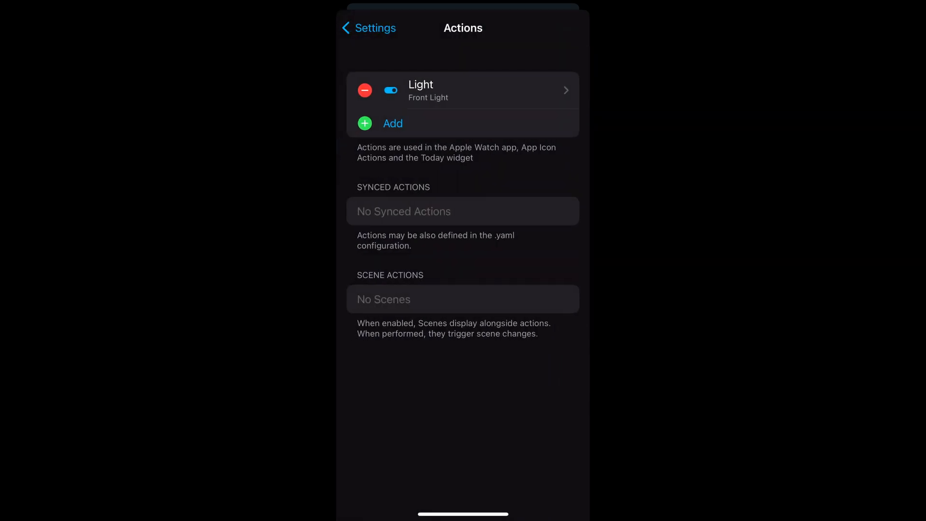
- Create a new blank automation from Settings > Automations & Scenes
click(368, 28)
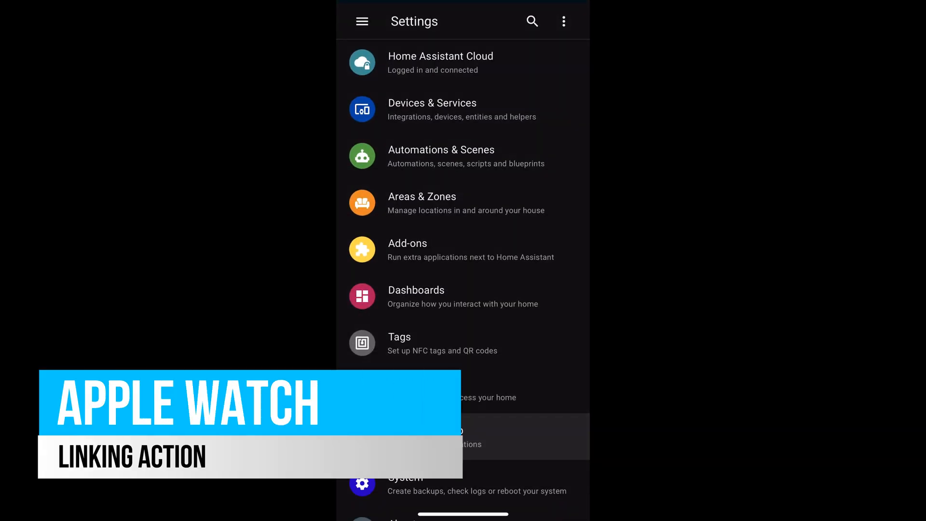
click(440, 156)
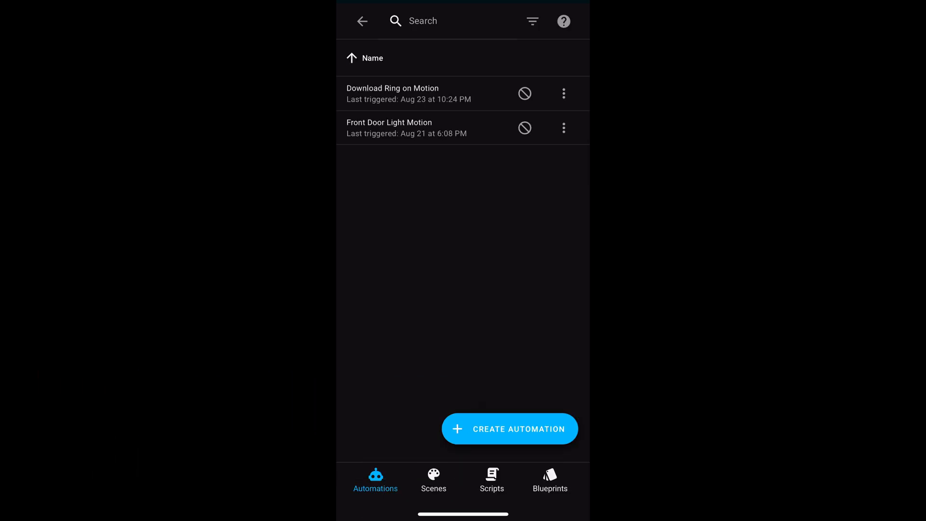
click(509, 429)
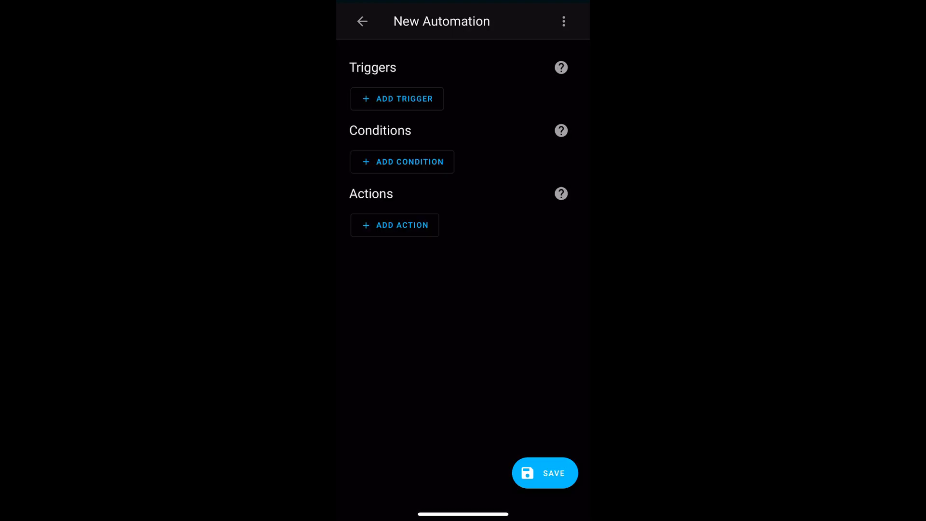
- Add an Event trigger for ios.action_fired with event data actionName: "Light"
click(397, 99)
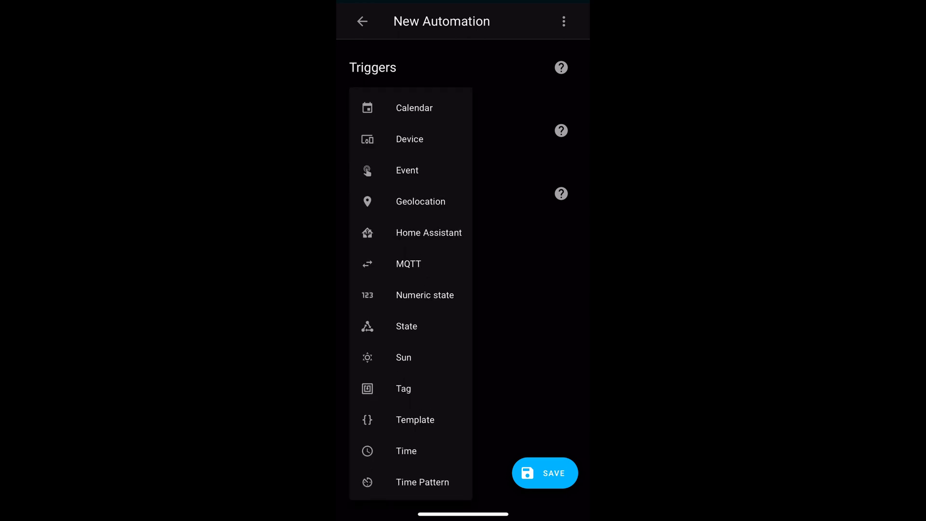
click(408, 170)
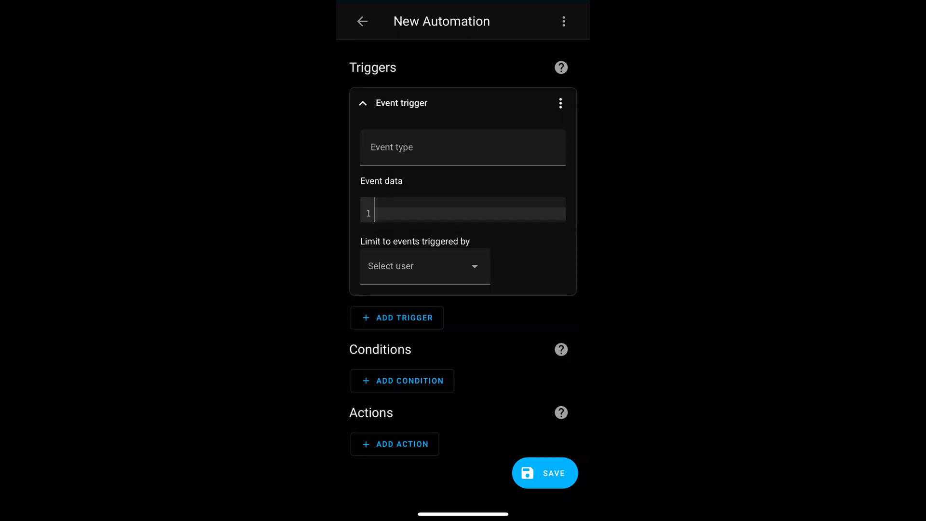
click(462, 147)
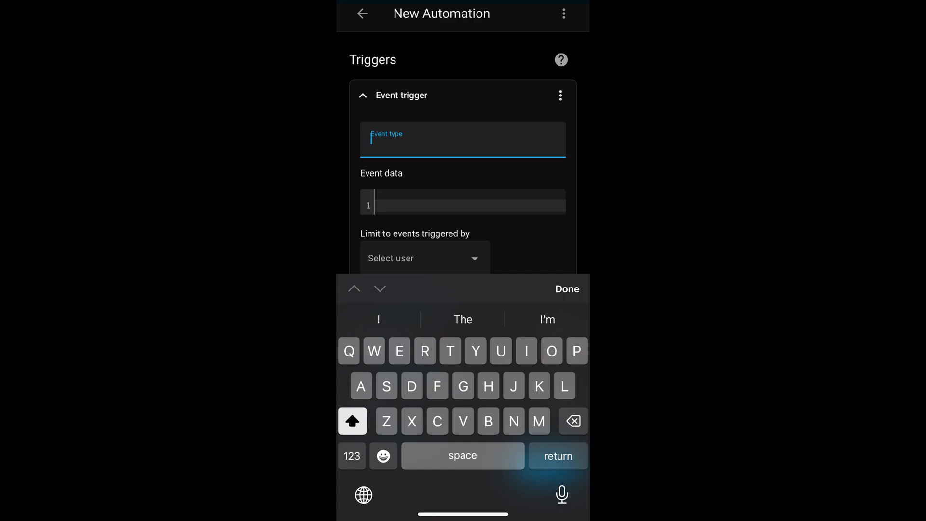
text(ios.a)
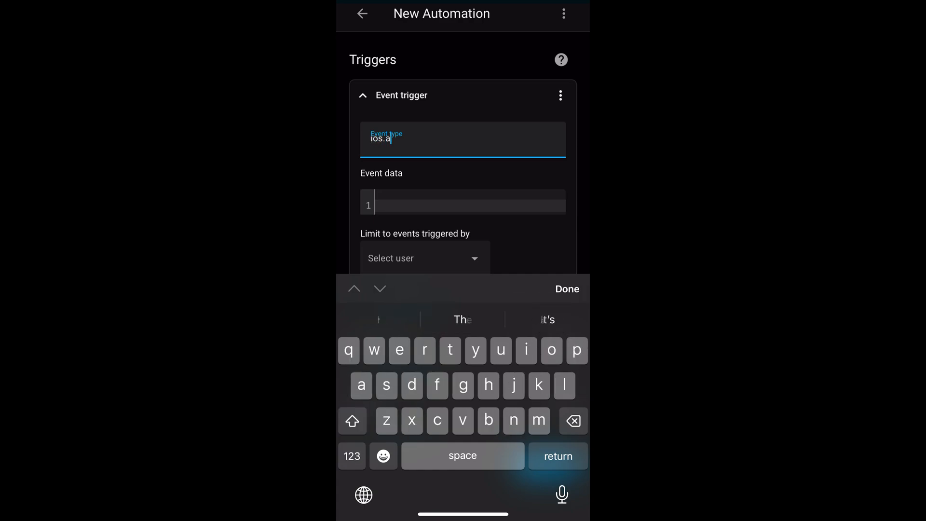
text(ction_fired)
click(463, 202)
text(actionName: ")
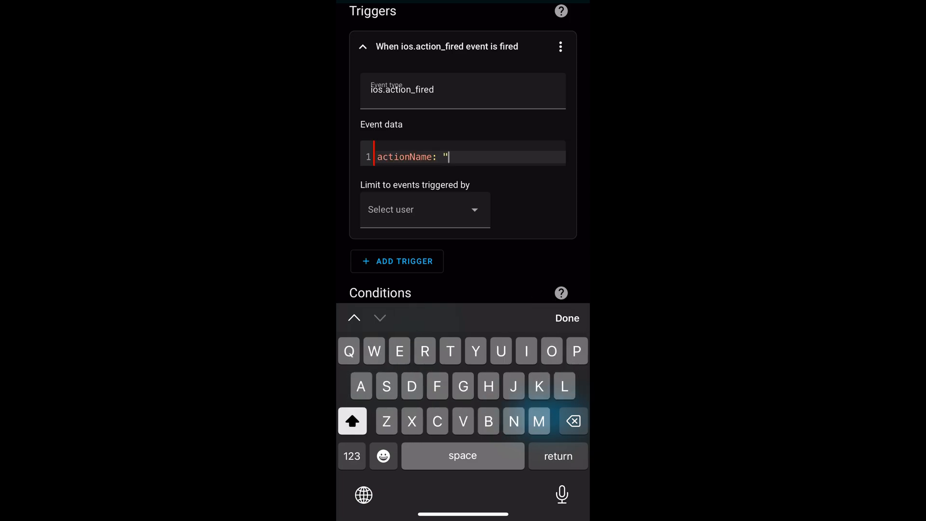
text(Light")
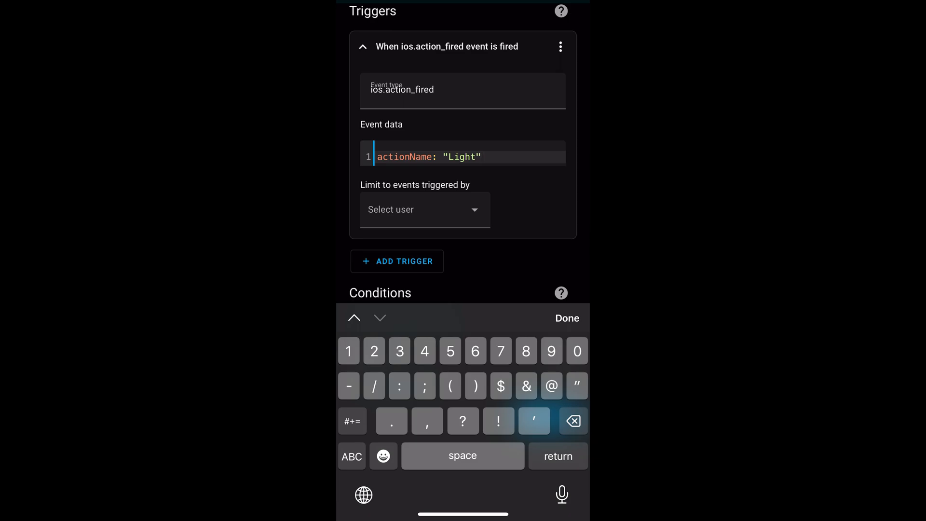
scroll(down, 3)
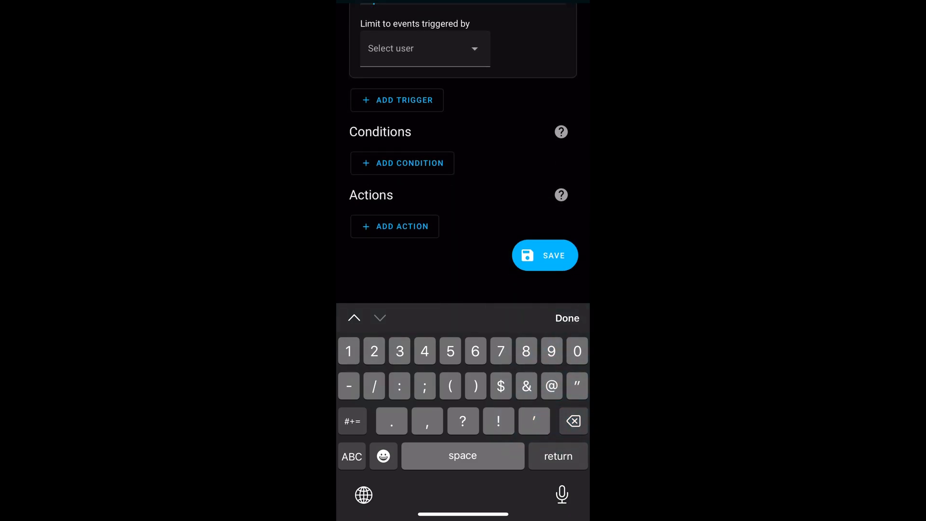
- Add a Switch: Toggle action targeting the Front Door Light entity
click(394, 227)
text(s)
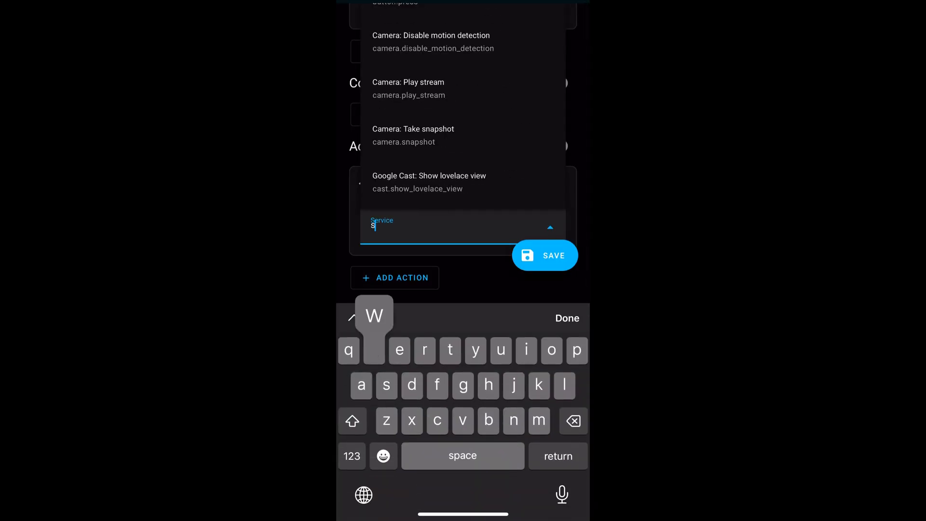
text(wit)
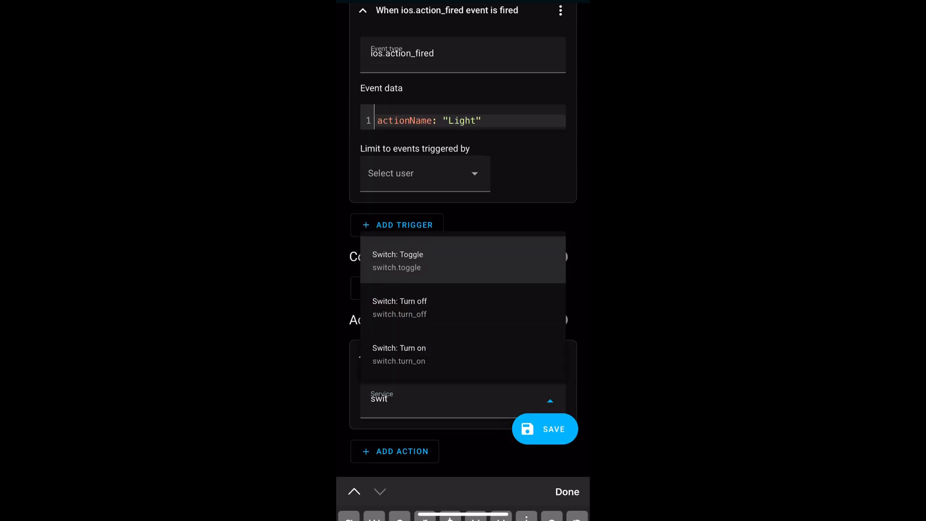
click(397, 260)
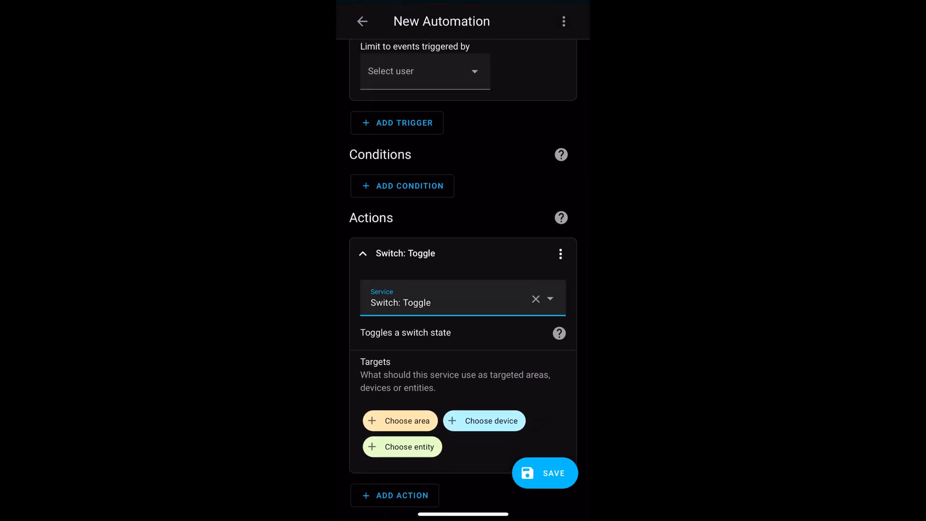
click(402, 447)
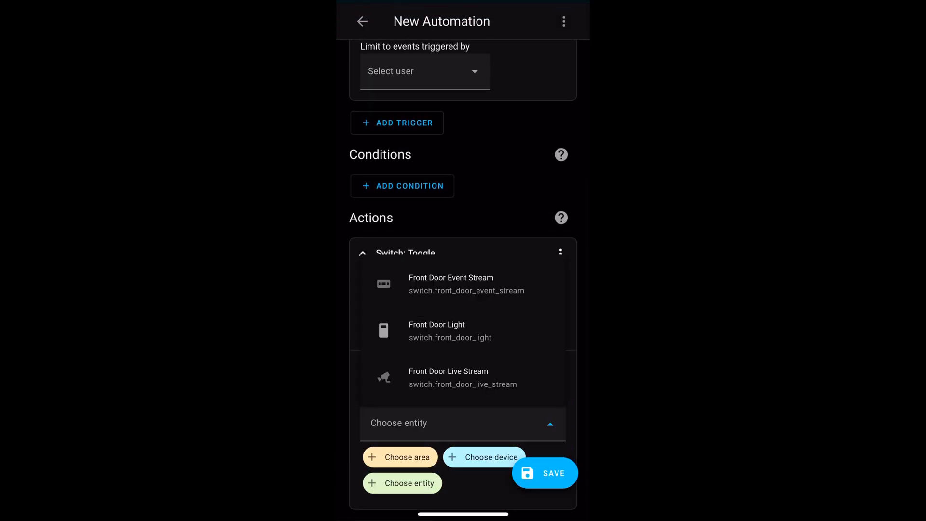
click(437, 325)
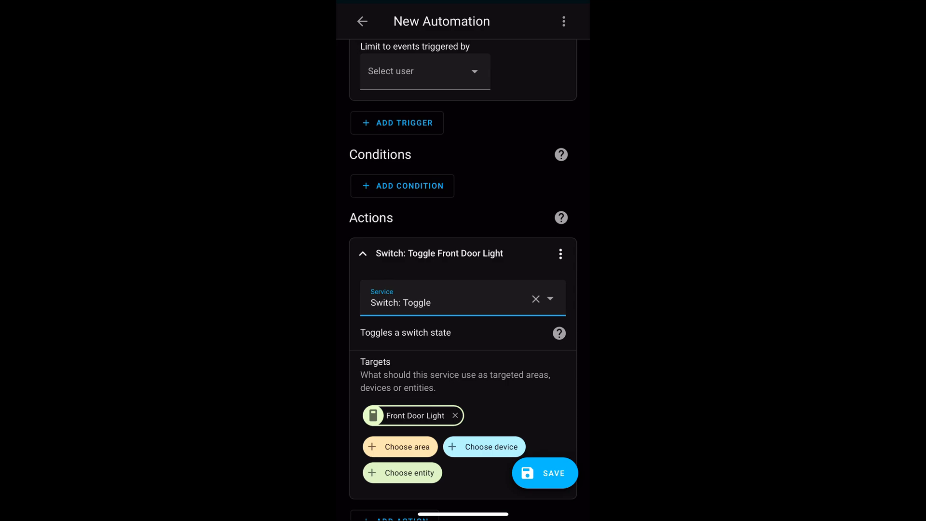
- Save the automation as 'Watch Light Action' and view its info page
click(545, 473)
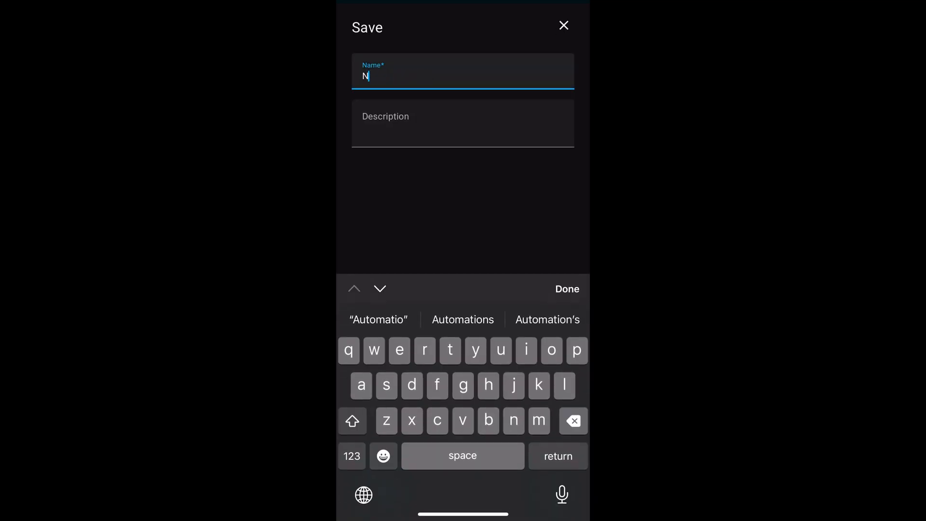
text(Watch Light)
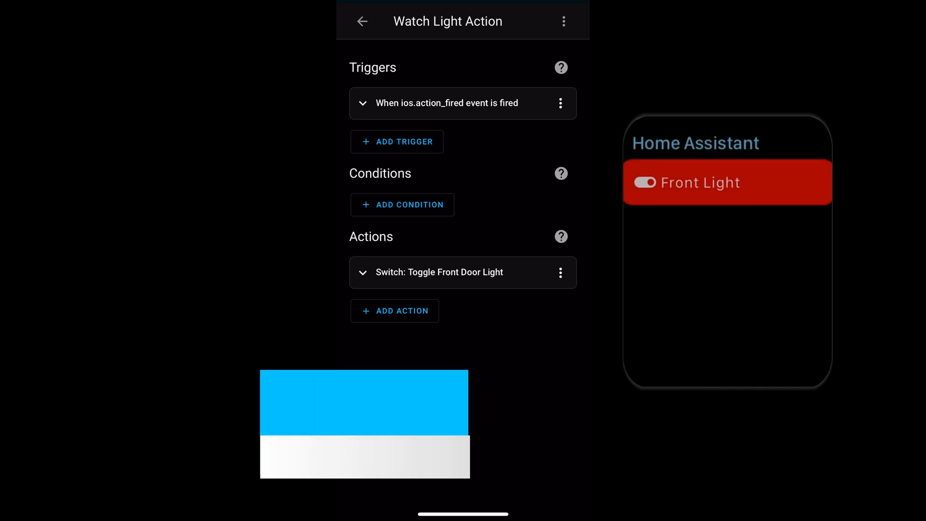
click(361, 21)
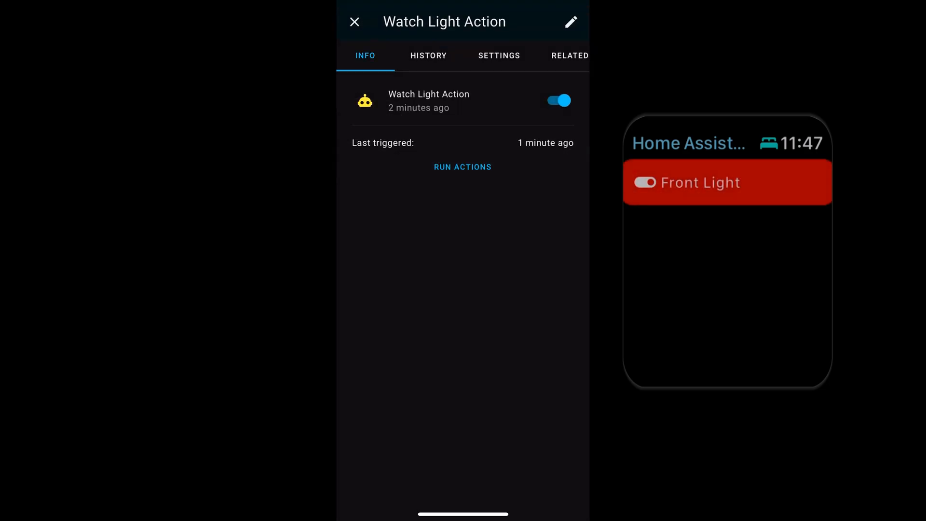
click(428, 55)
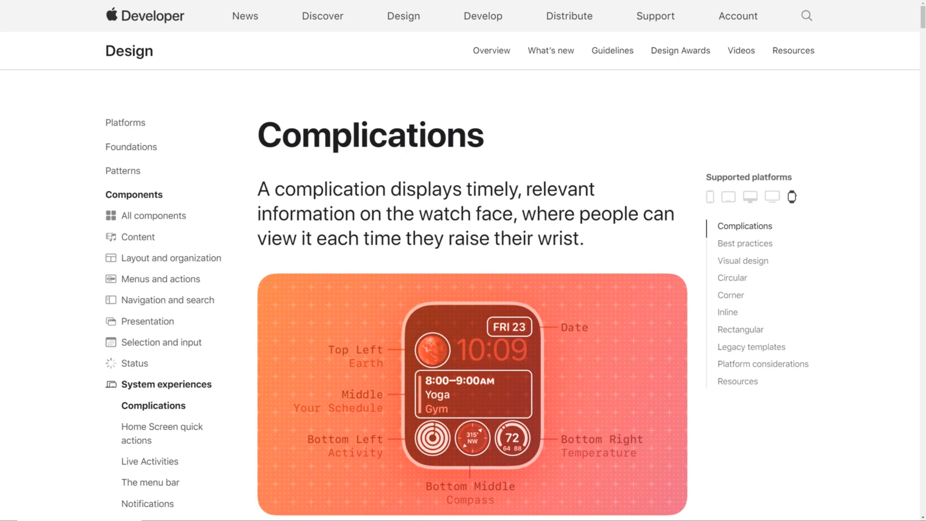
- Scroll the Complications guidelines page to its introductory text
scroll(down, 3)
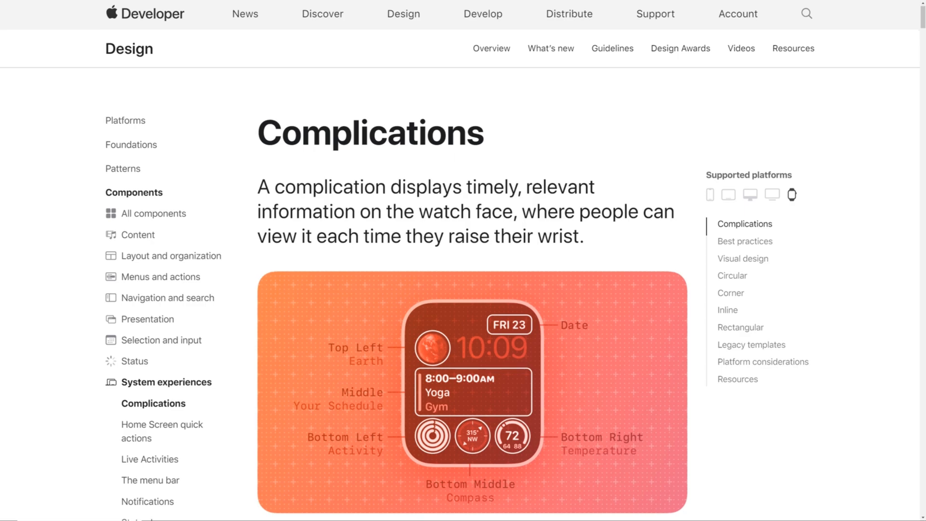
scroll(down, 3)
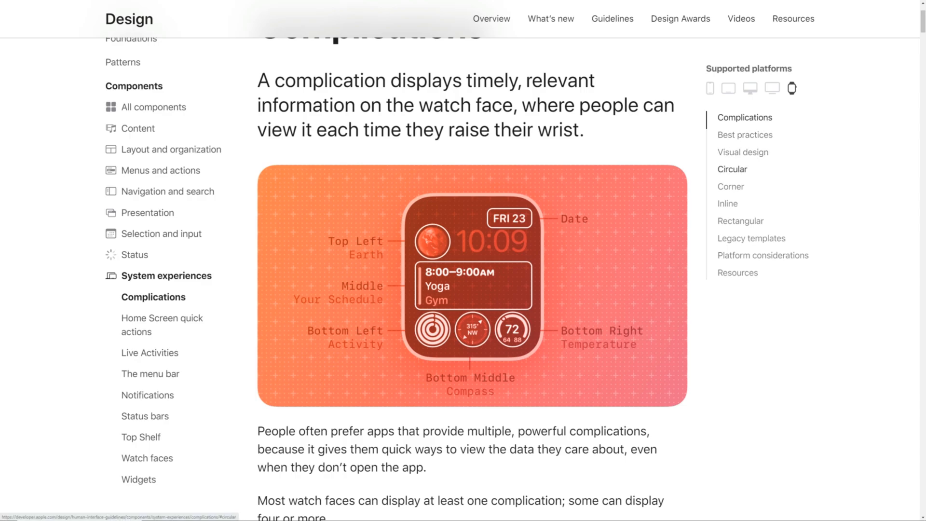
- Review the Circular, Corner and Inline complication sections
click(732, 169)
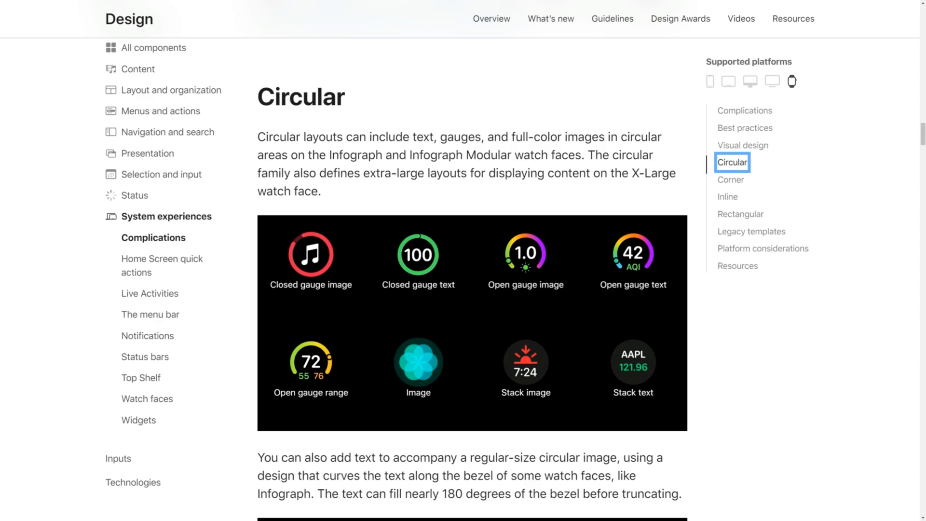
mouse_move(731, 179)
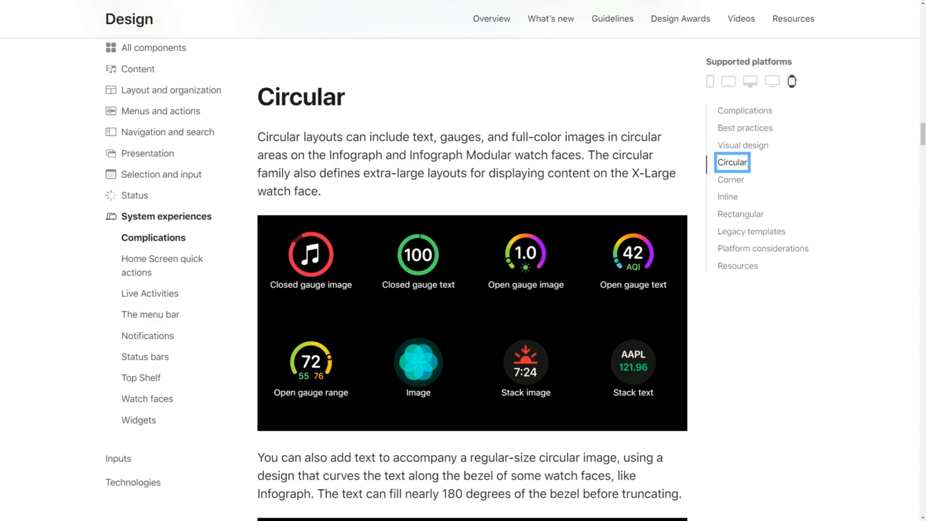
mouse_move(730, 179)
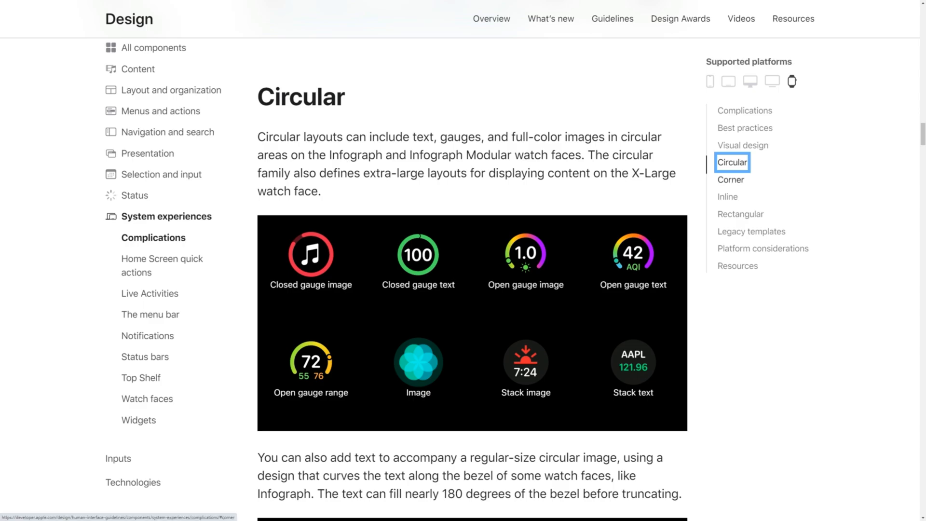
click(731, 180)
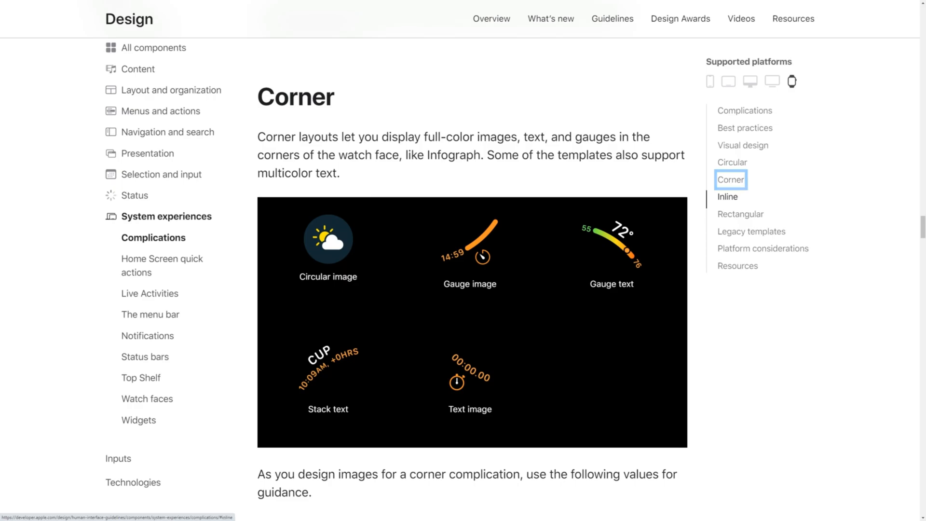
click(727, 197)
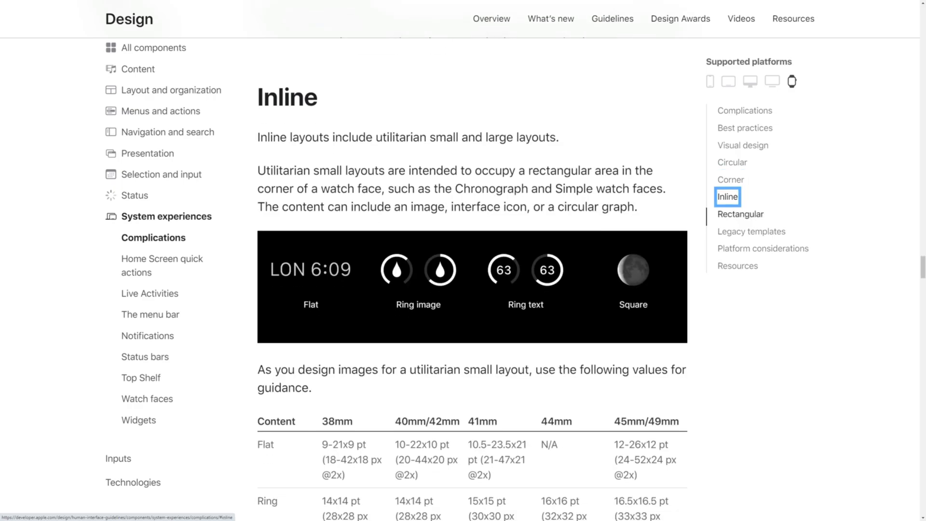
scroll(down, 3)
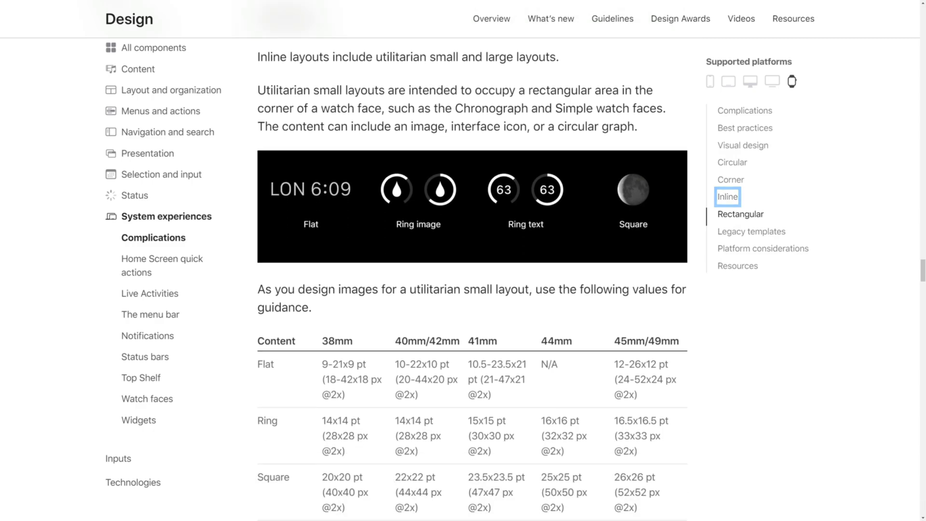
scroll(down, 3)
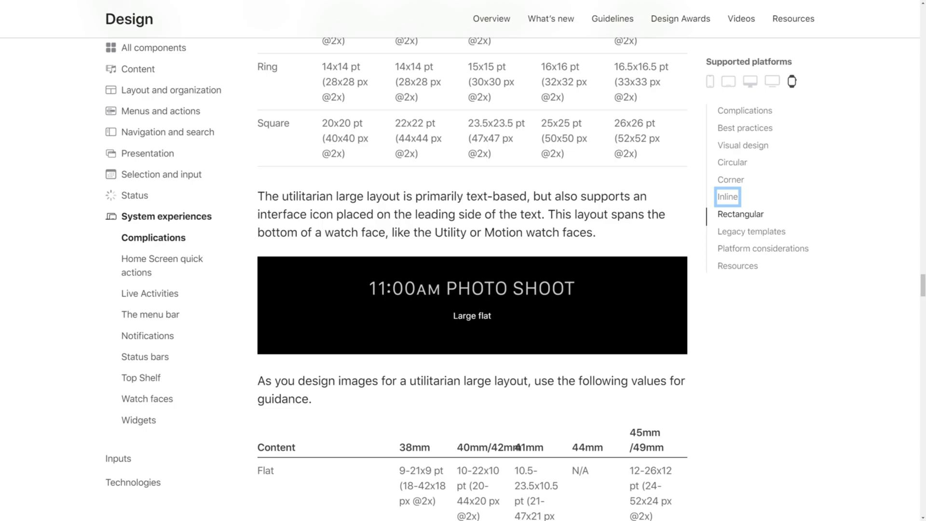
mouse_move(740, 214)
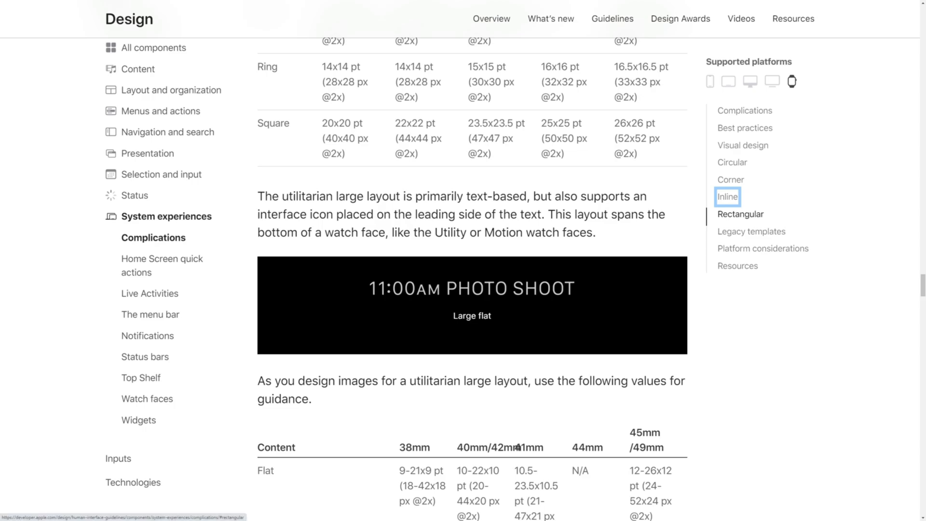
- Review the Rectangular and Legacy templates complication sections
click(740, 214)
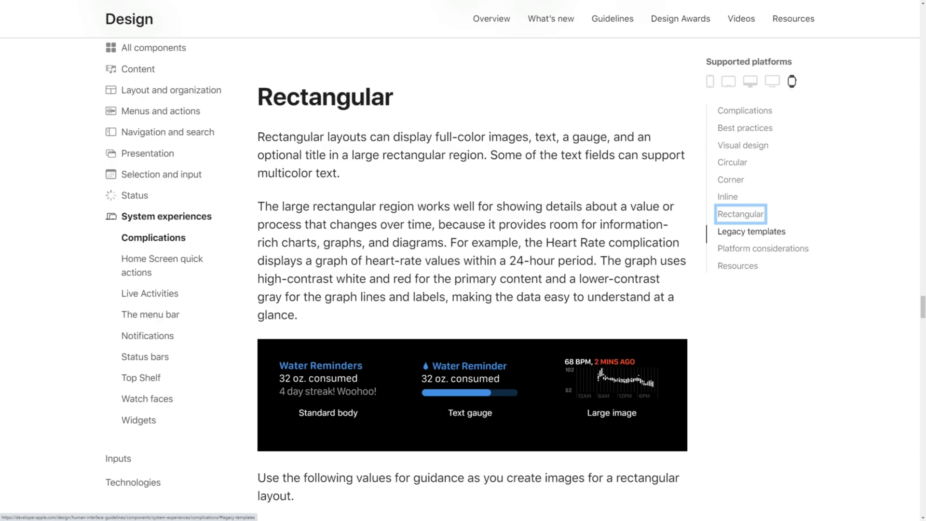
click(752, 231)
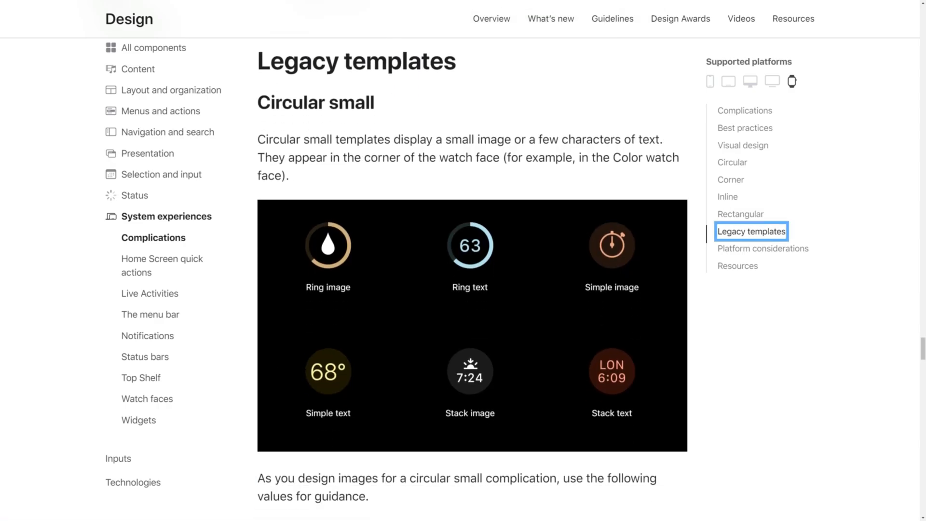
scroll(down, 3)
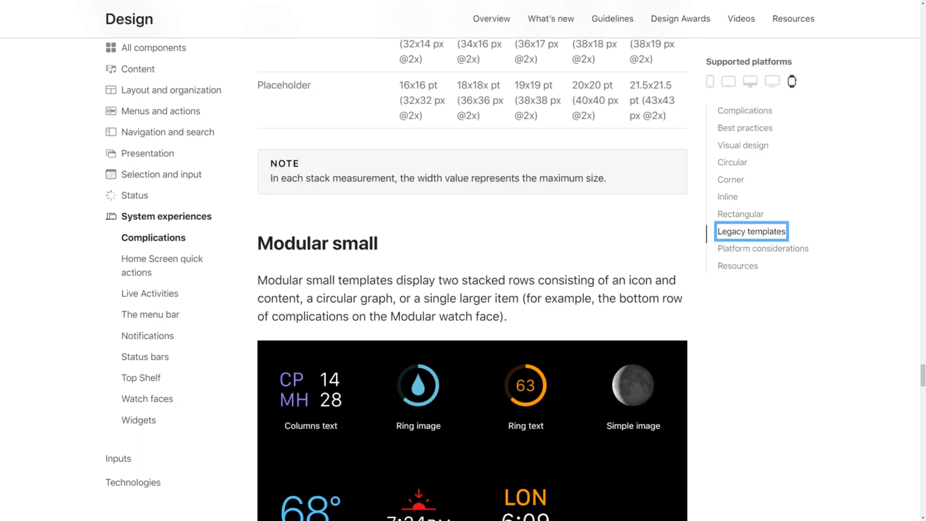
scroll(down, 3)
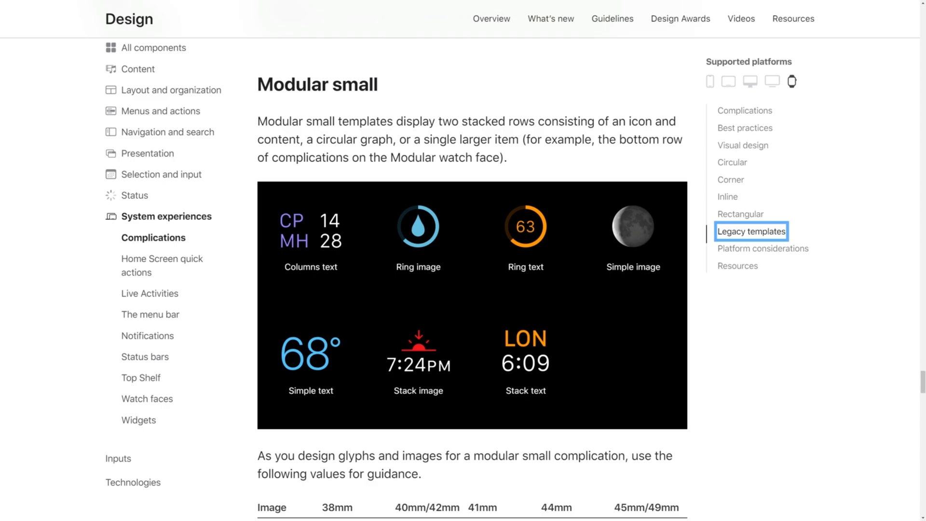
scroll(down, 3)
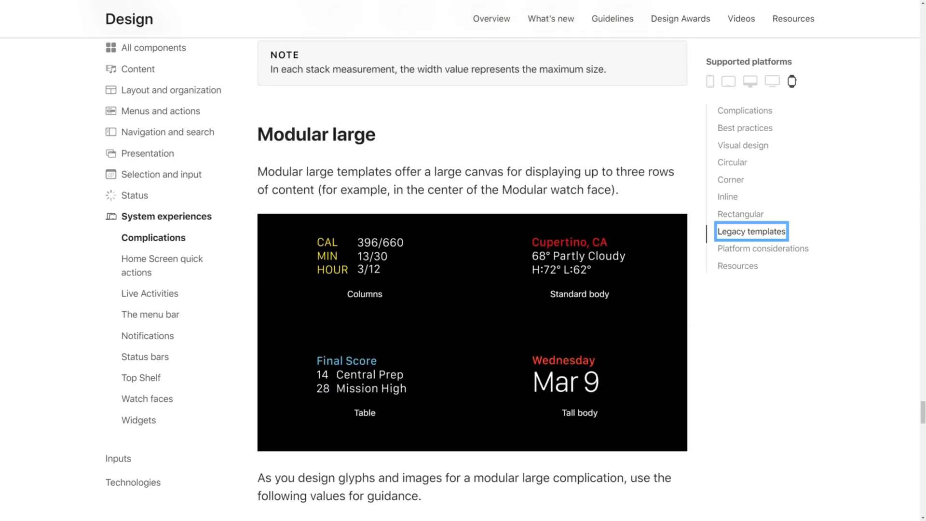
scroll(down, 3)
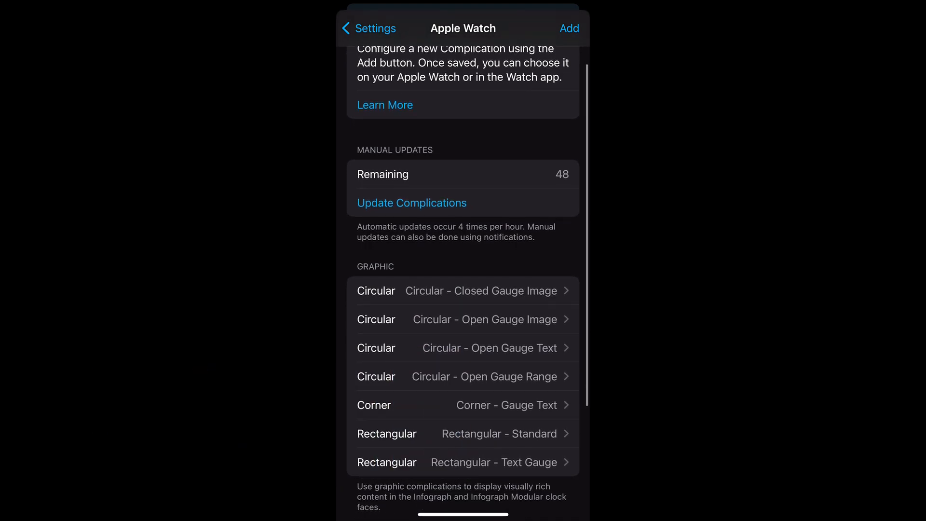
- Trigger Update Complications under Manual Updates, leaving 47 remaining
click(411, 202)
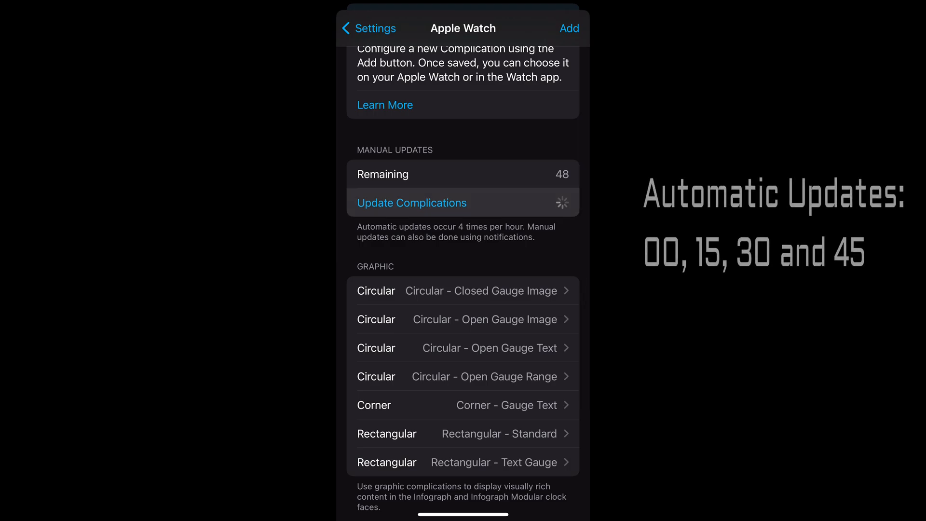
click(411, 203)
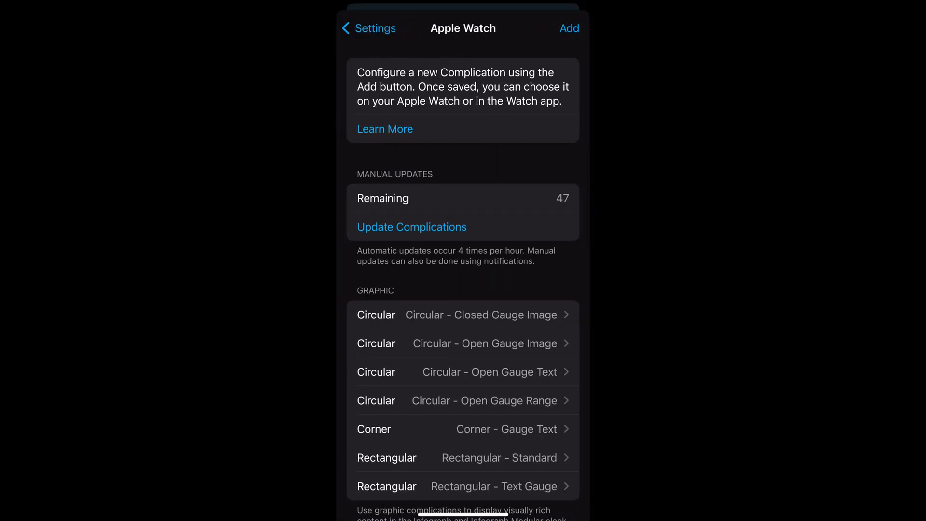
- Browse Graphic Circular templates for a new complication, then return to the Apple Watch complication list
click(569, 28)
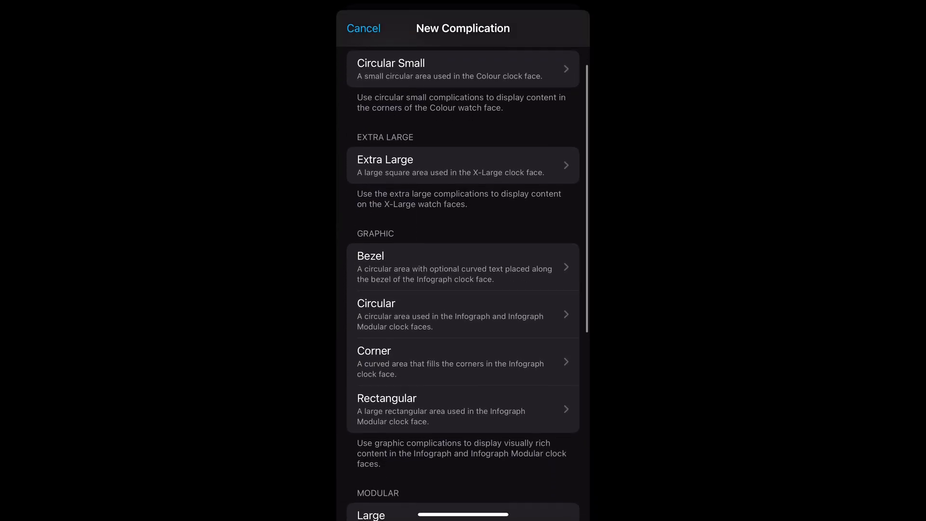
scroll(down, 3)
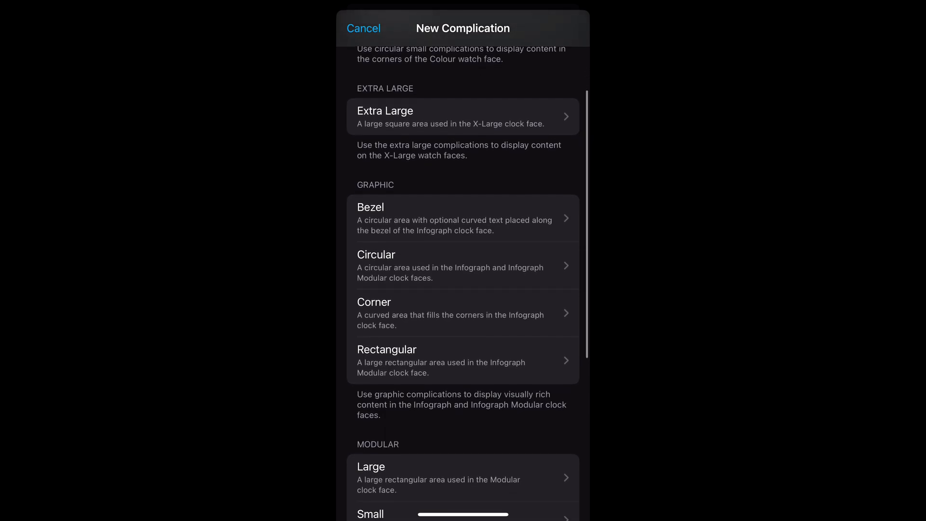
click(464, 265)
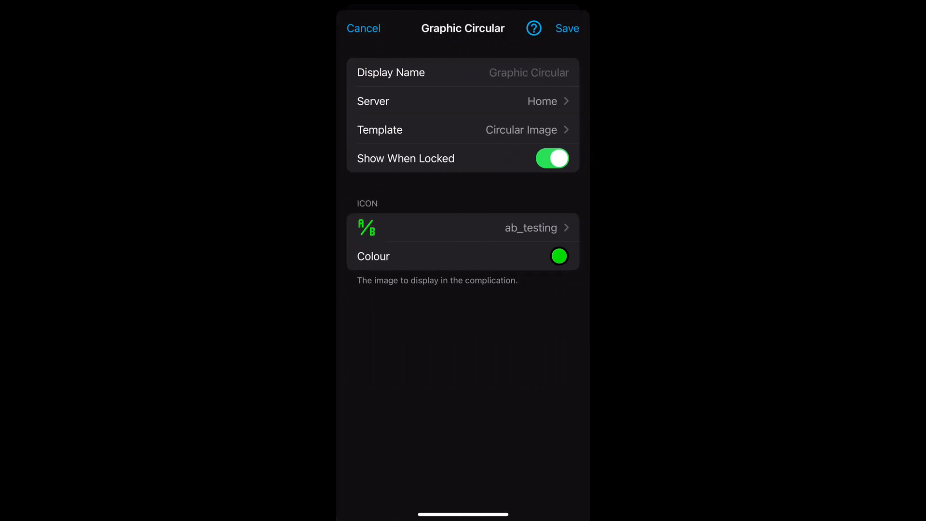
click(463, 130)
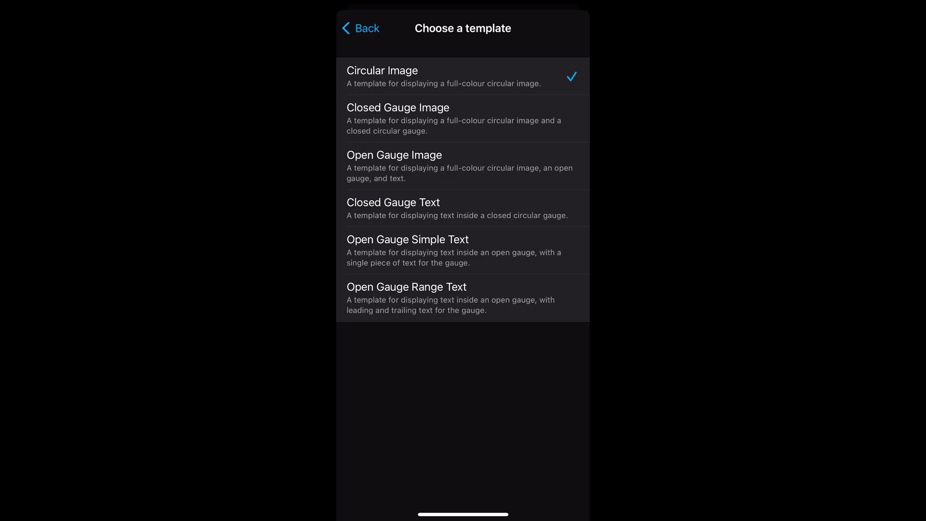
click(463, 77)
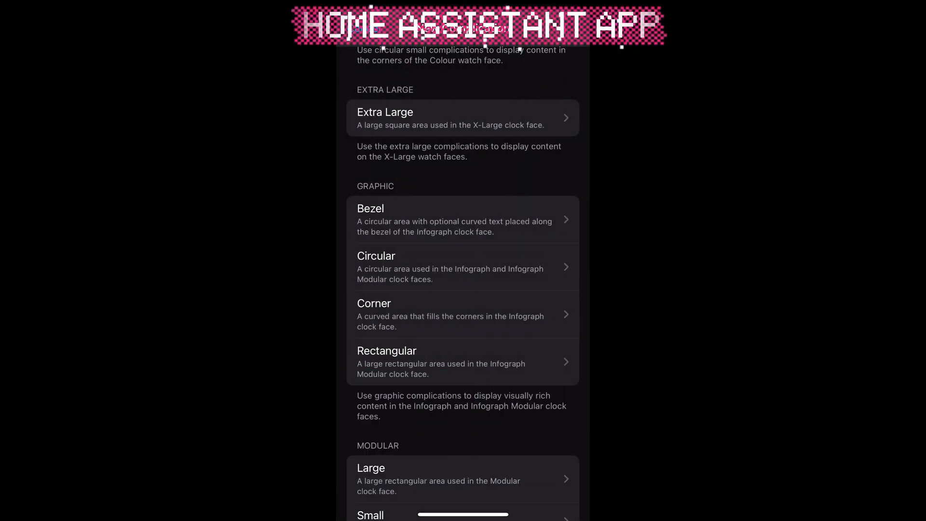
click(464, 314)
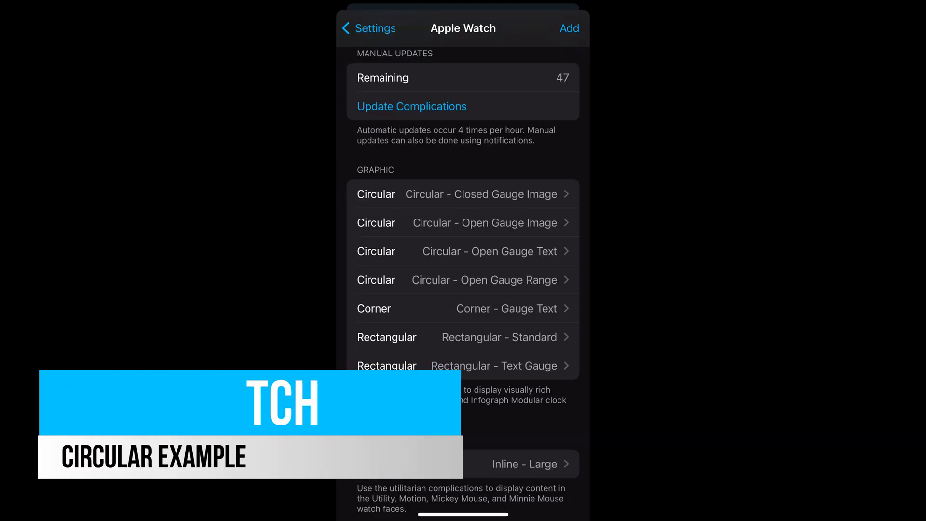
click(480, 194)
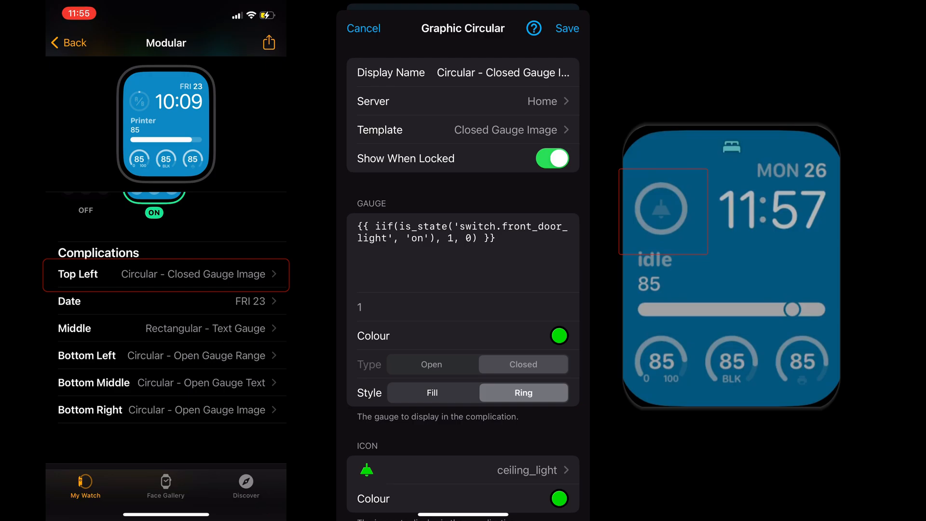
click(363, 28)
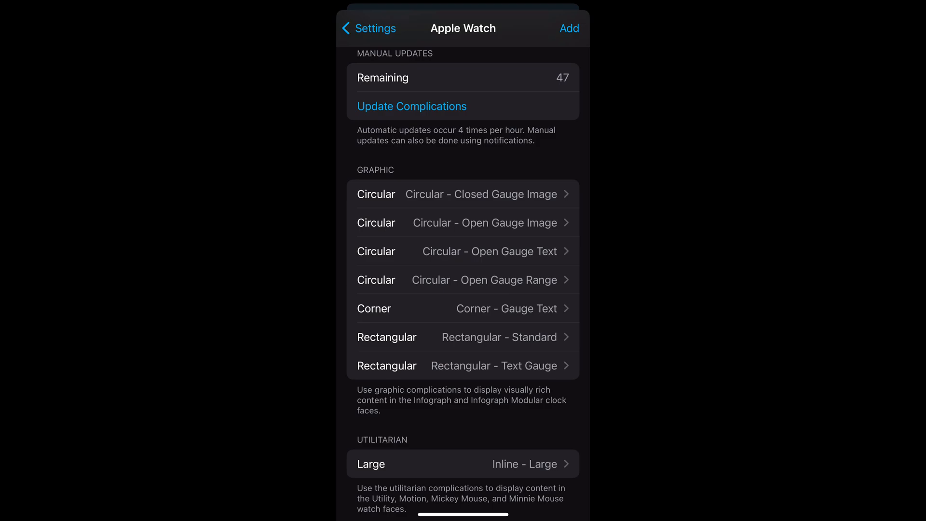
click(464, 223)
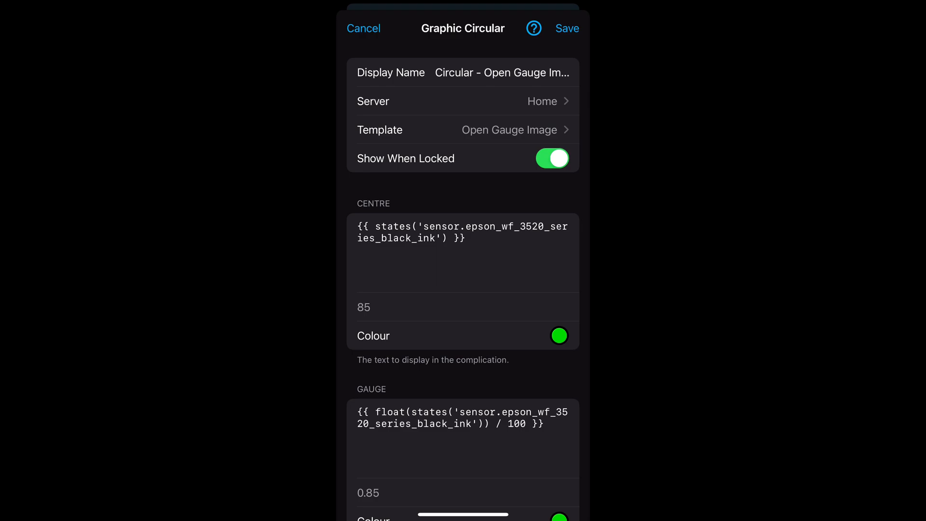
scroll(down, 3)
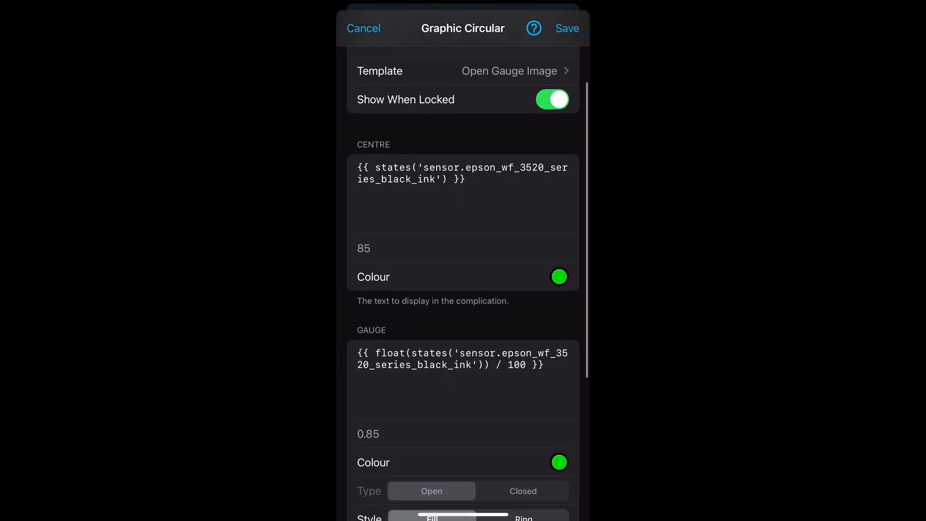
scroll(down, 3)
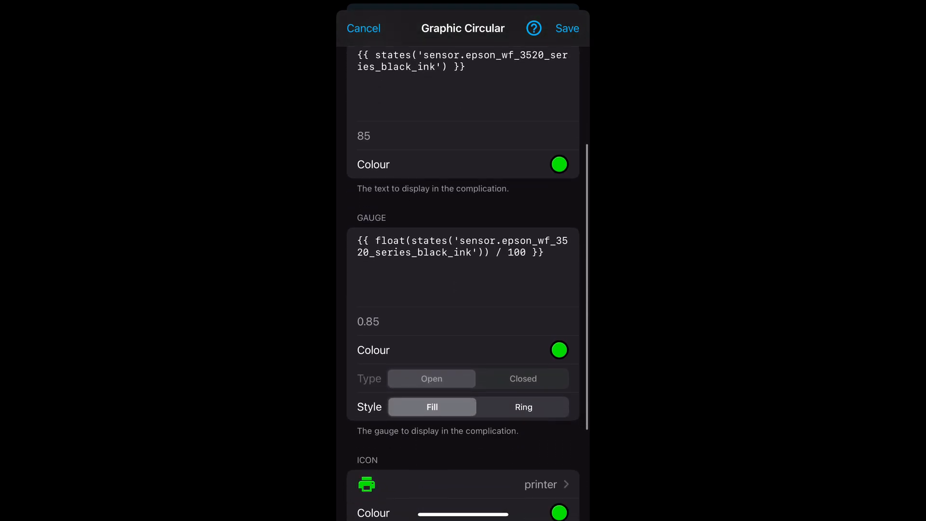
scroll(down, 3)
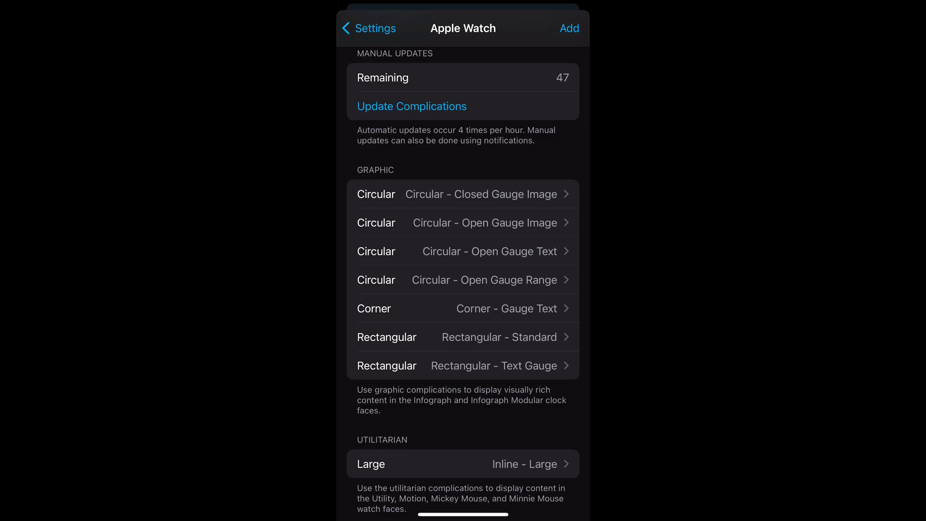
click(464, 251)
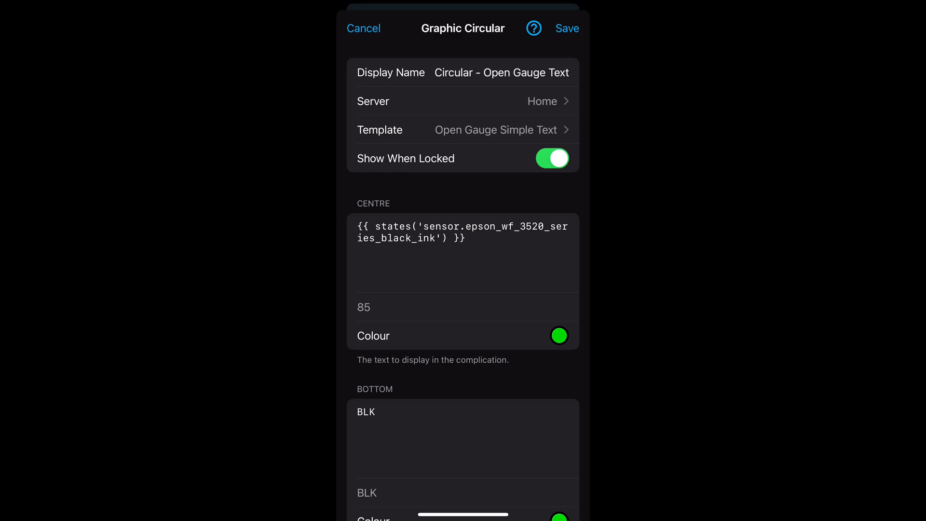
scroll(down, 3)
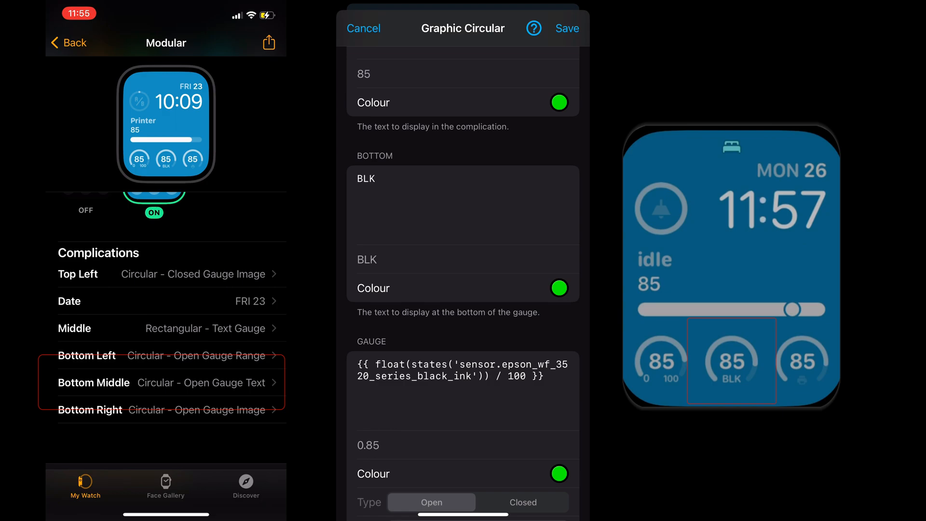
scroll(down, 3)
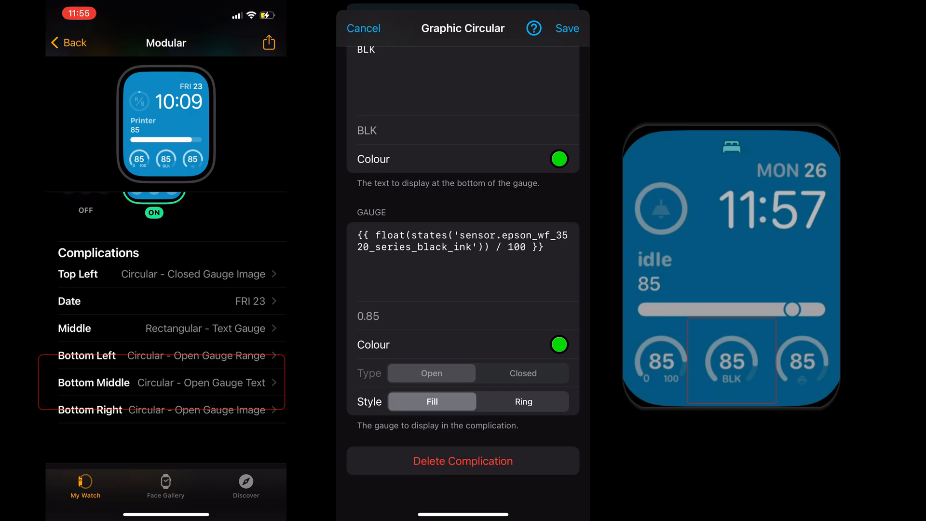
click(363, 28)
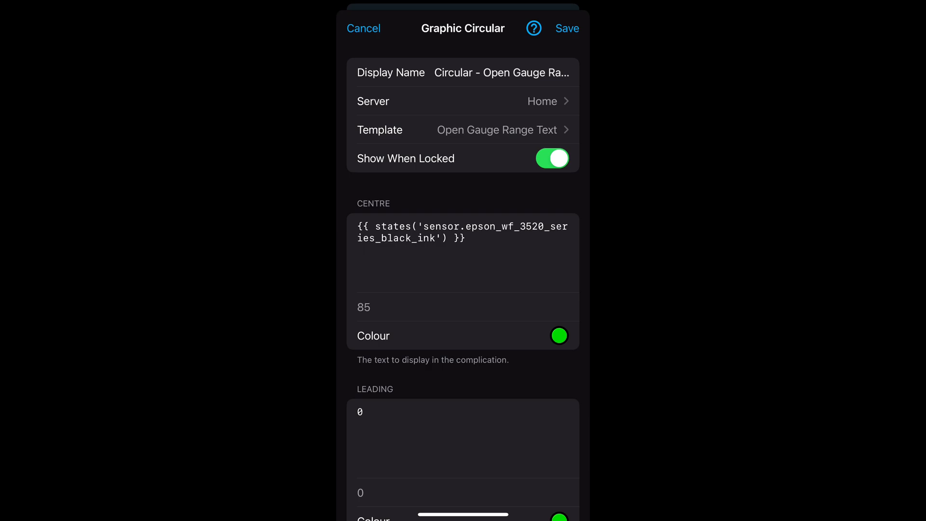
scroll(down, 3)
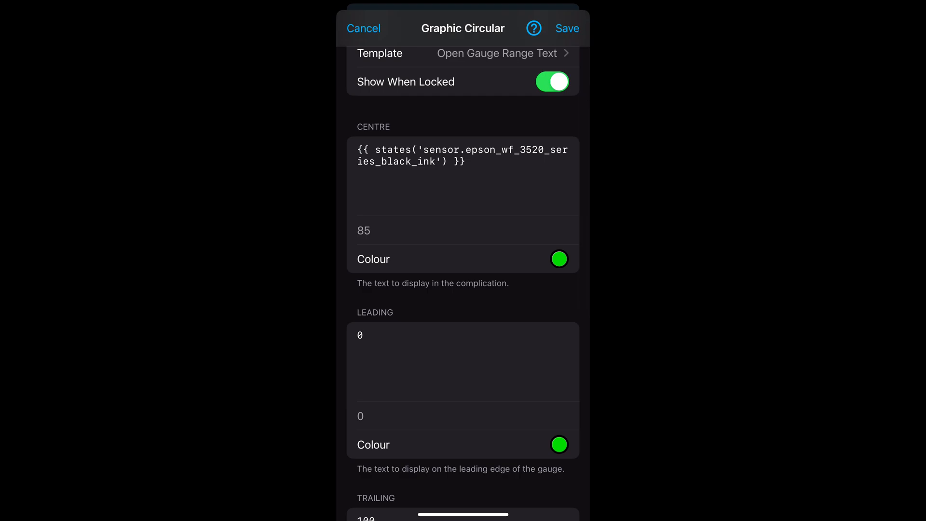
scroll(down, 3)
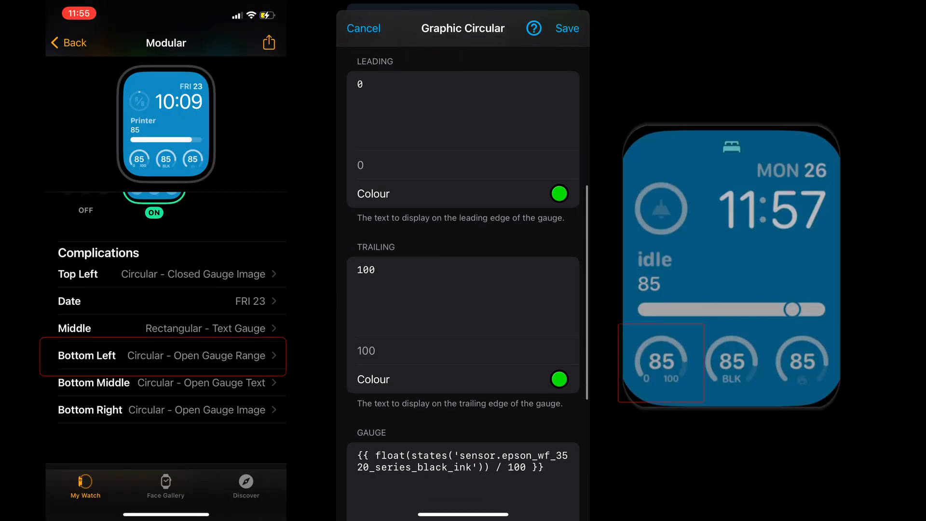
scroll(down, 3)
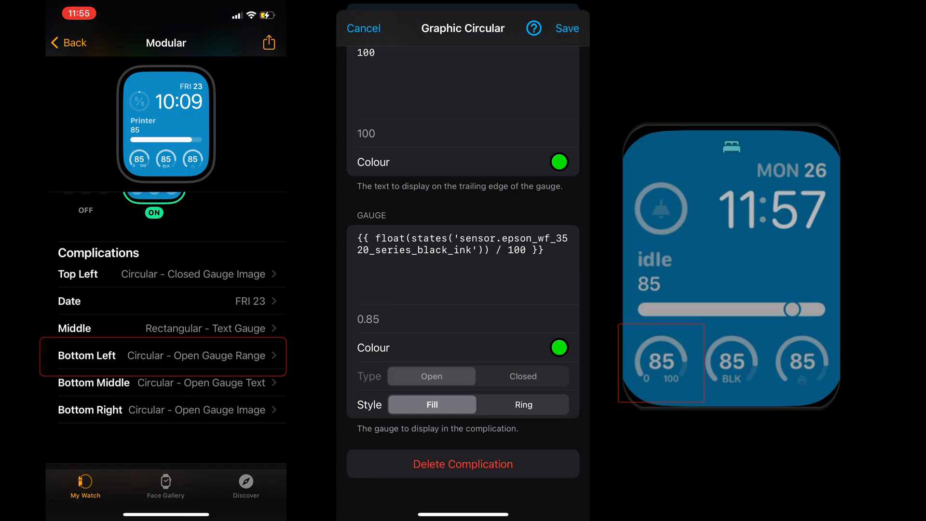
click(364, 28)
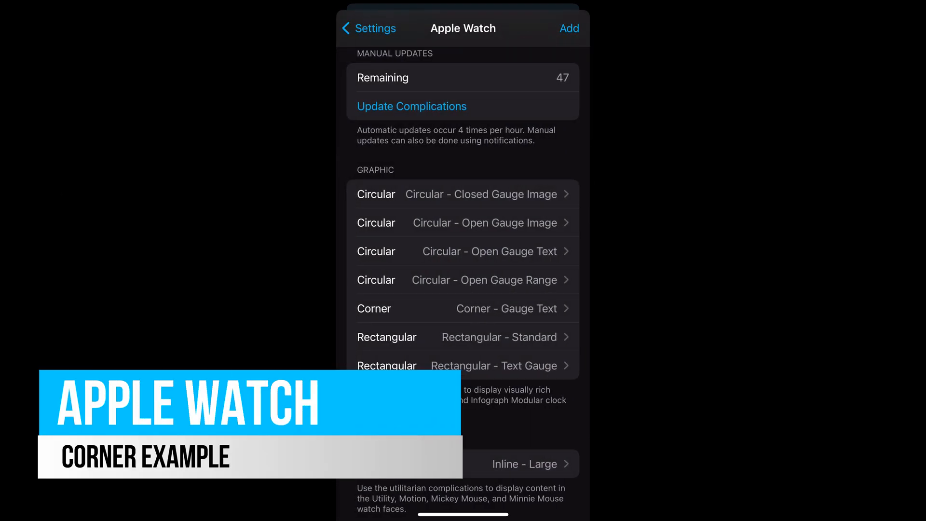
click(465, 308)
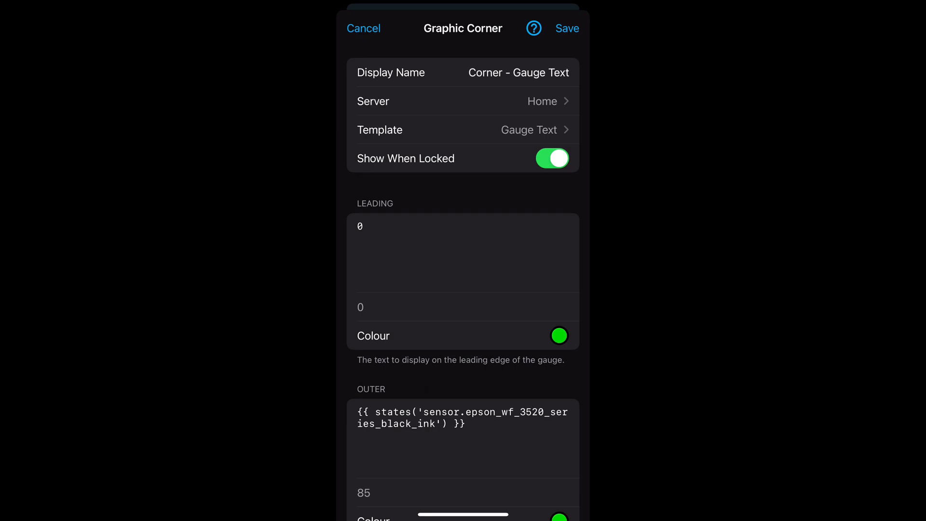
scroll(down, 3)
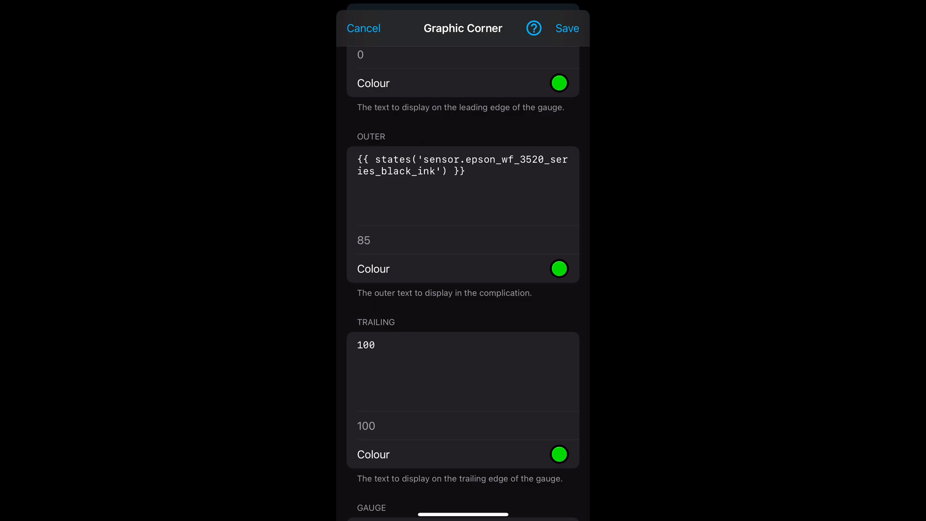
scroll(down, 3)
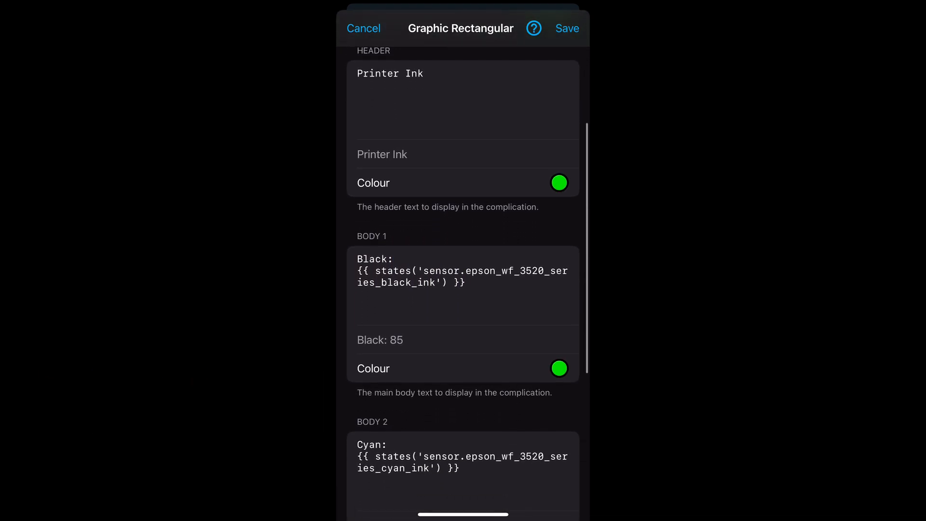
scroll(down, 3)
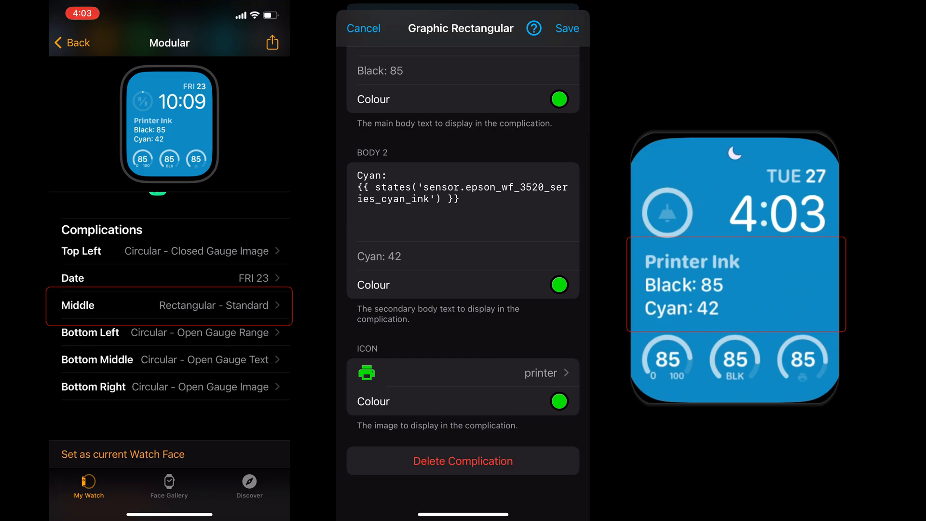
click(363, 29)
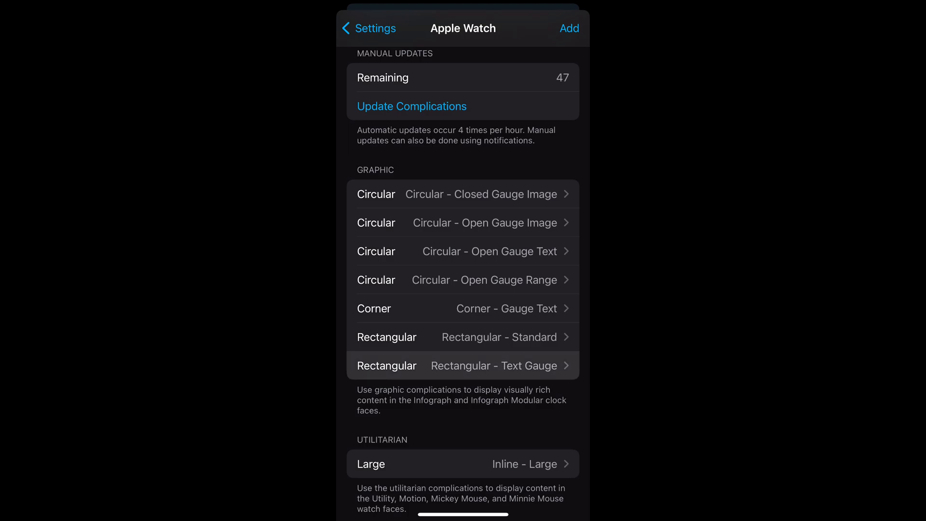
- Review the Rectangular Text Gauge (black ink 85), then open Inline – Large showing PRINTER BLACK INK 85%
click(462, 366)
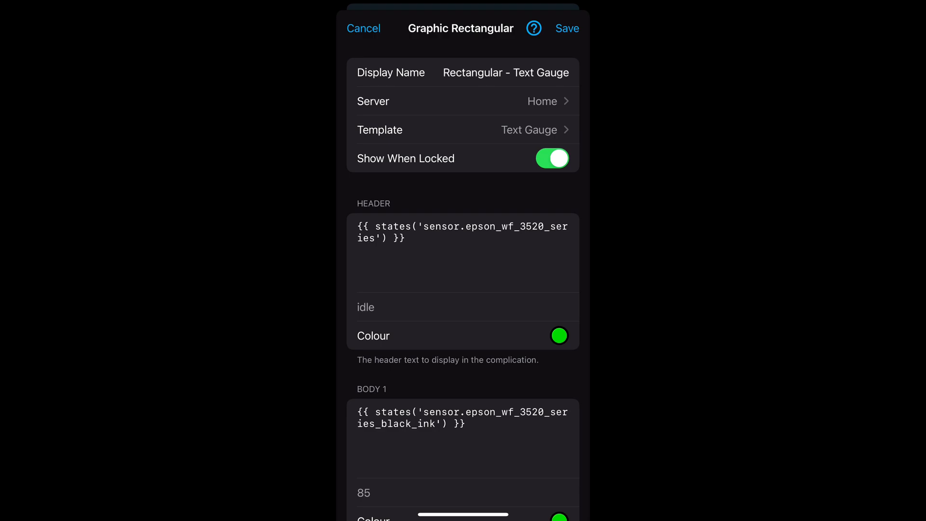
scroll(down, 3)
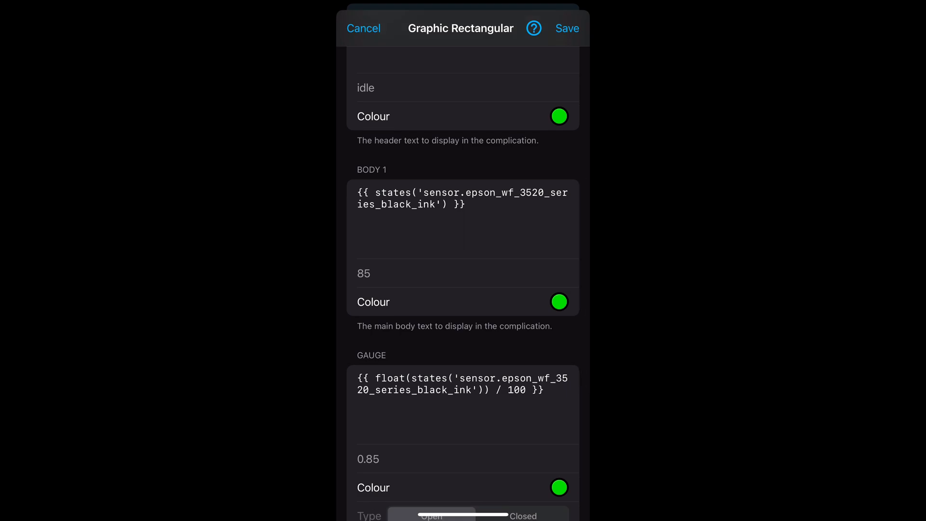
scroll(down, 3)
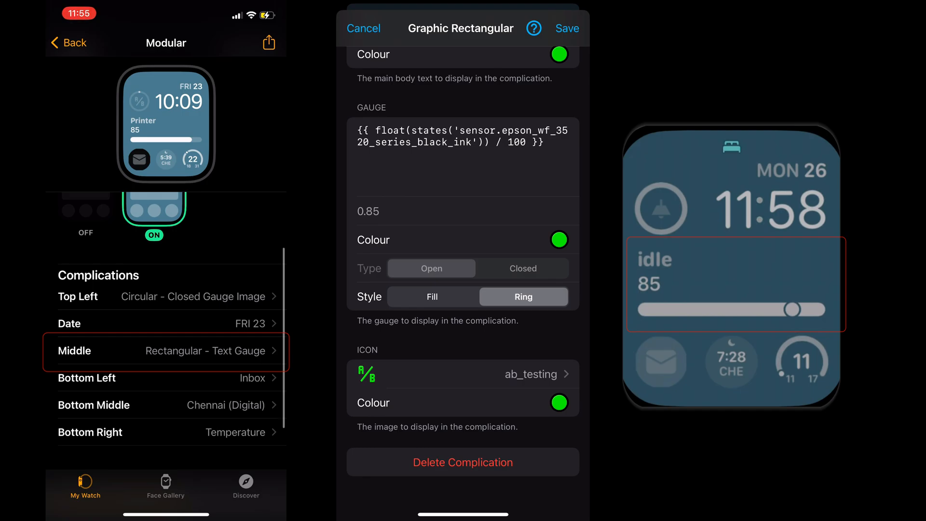
click(364, 28)
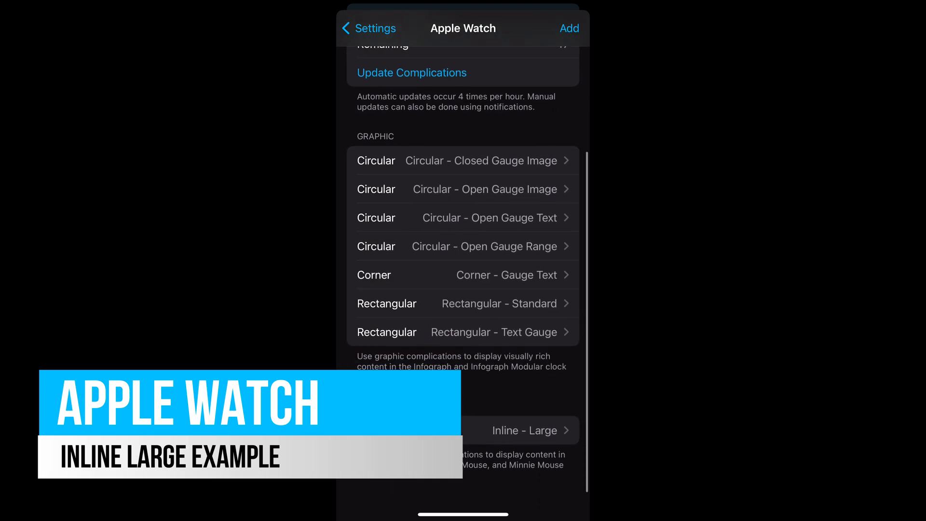
click(522, 430)
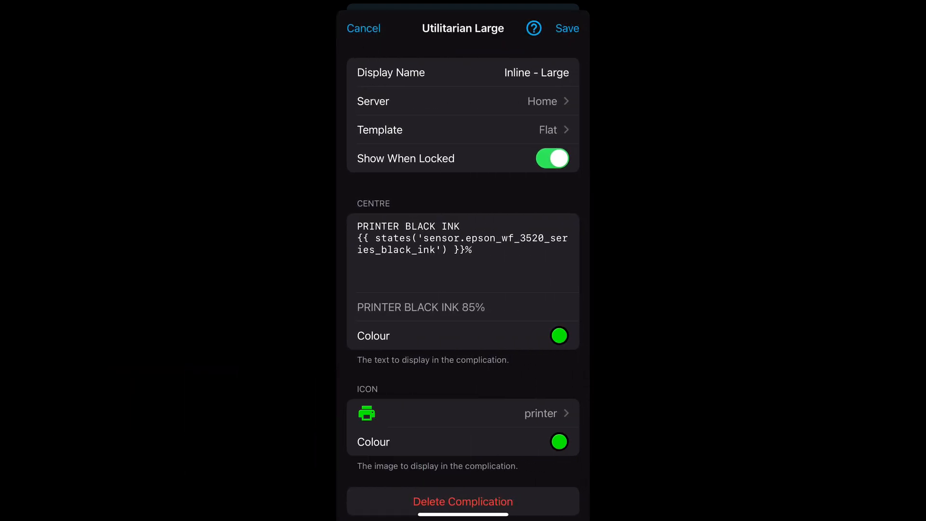